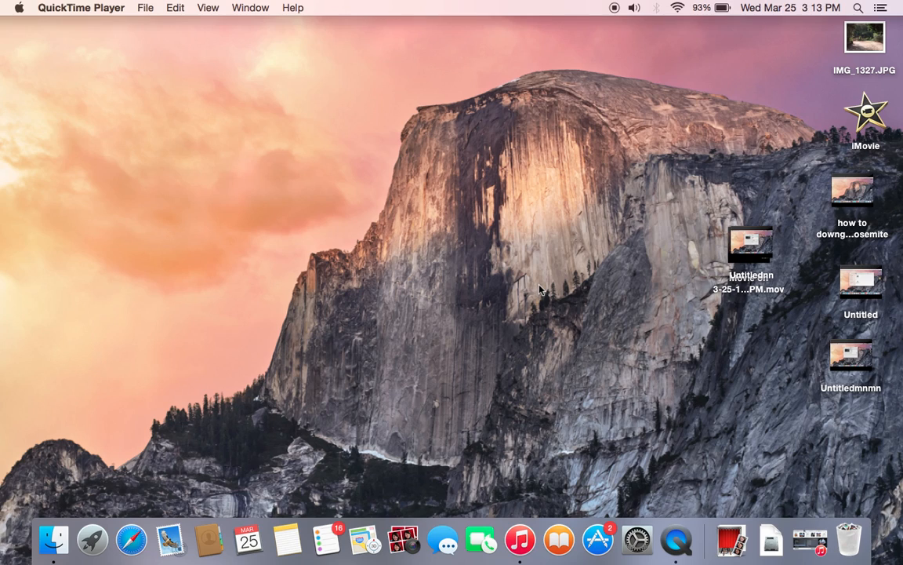
{"action": "mouse_move", "coordinate": [420, 383]}
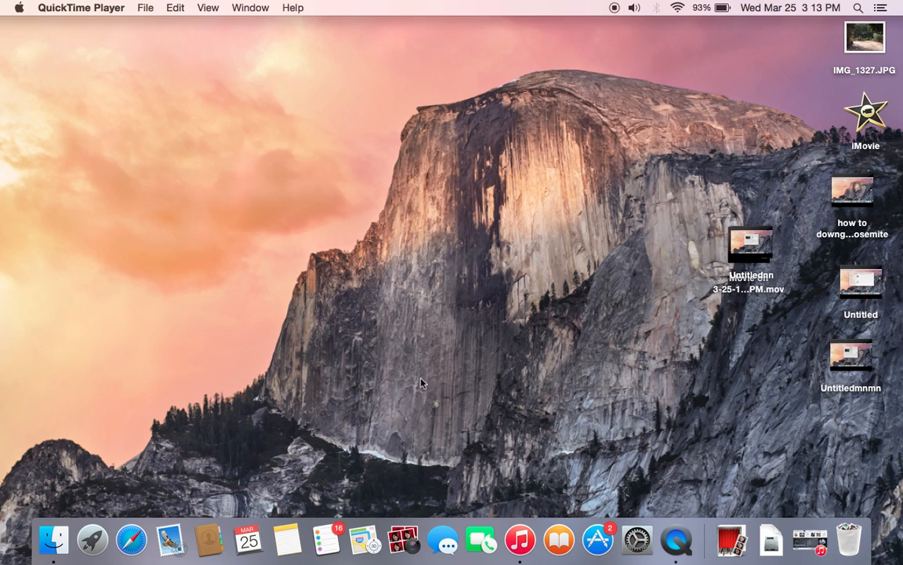
{"action": "mouse_move", "coordinate": [395, 384]}
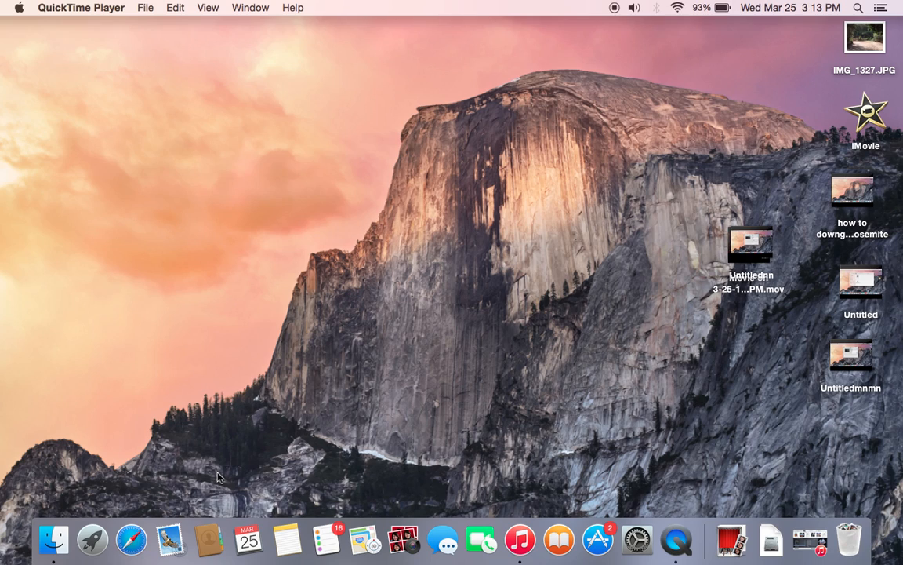
{"action": "mouse_move", "coordinate": [185, 471]}
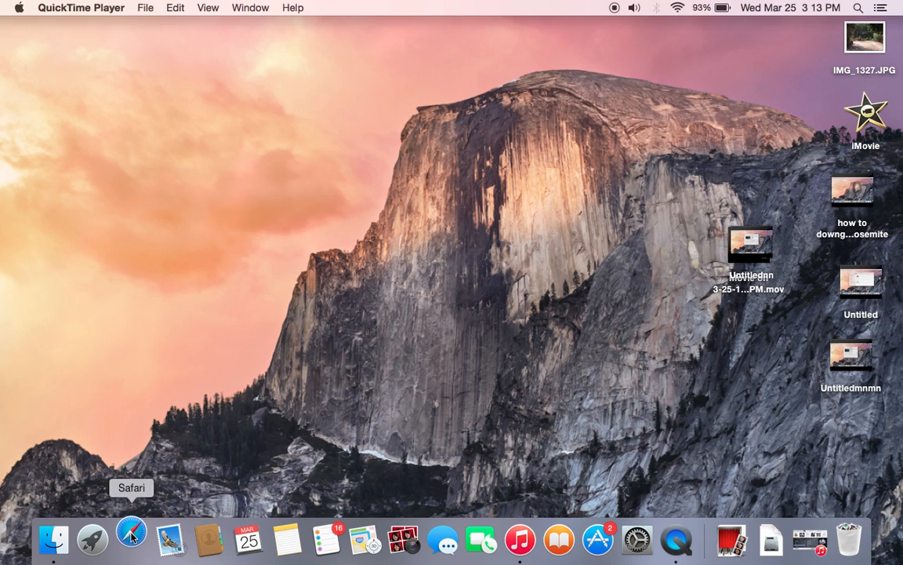
Step: Launch Safari from the Dock and bring its Favorites start page window forward
{"action": "left_click", "coordinate": [125, 554]}
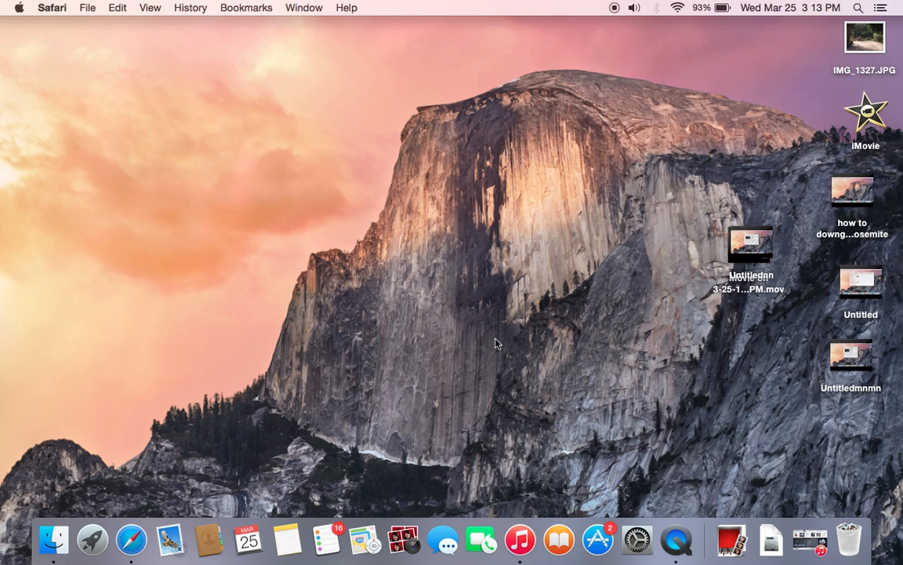
{"action": "left_click", "coordinate": [125, 547]}
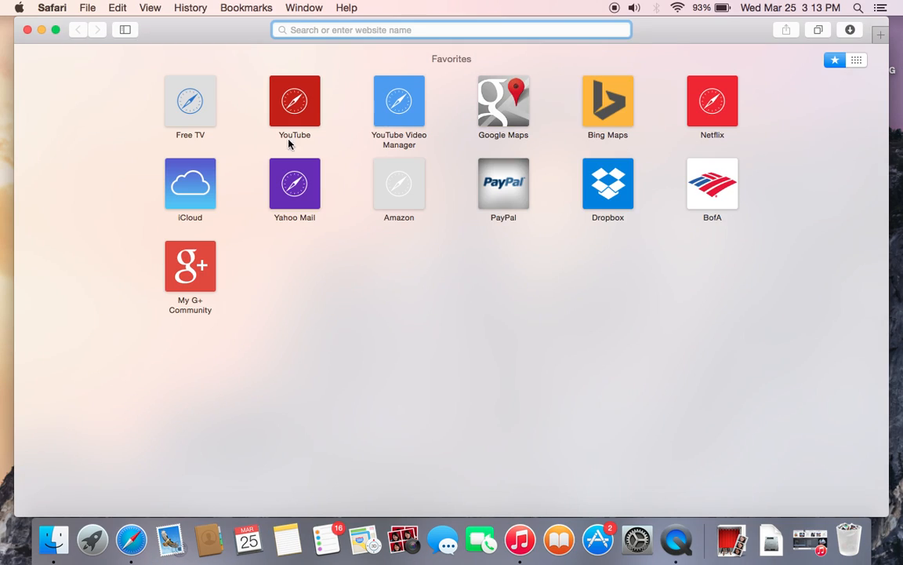
{"action": "mouse_move", "coordinate": [697, 83]}
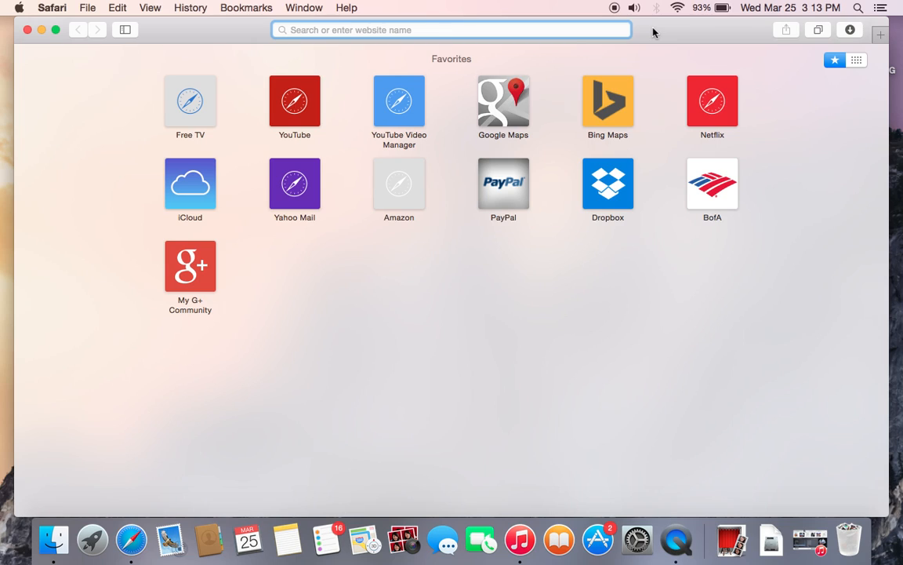
{"action": "left_click", "coordinate": [447, 30]}
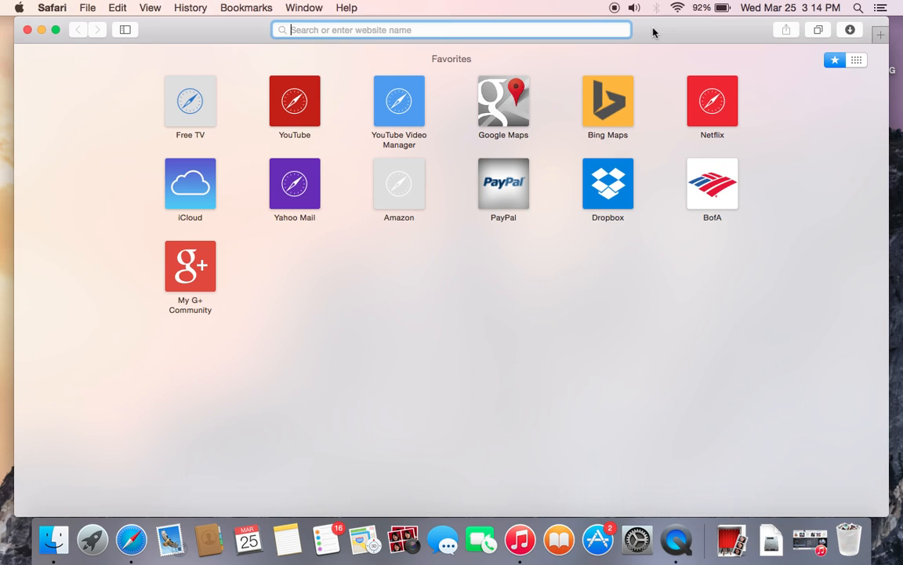
{"action": "mouse_move", "coordinate": [637, 35]}
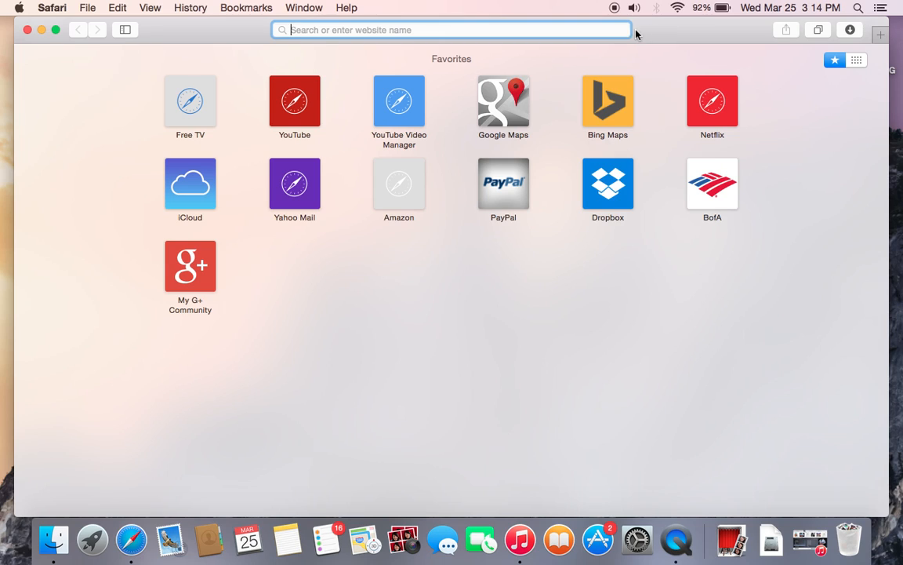
{"action": "mouse_move", "coordinate": [684, 41]}
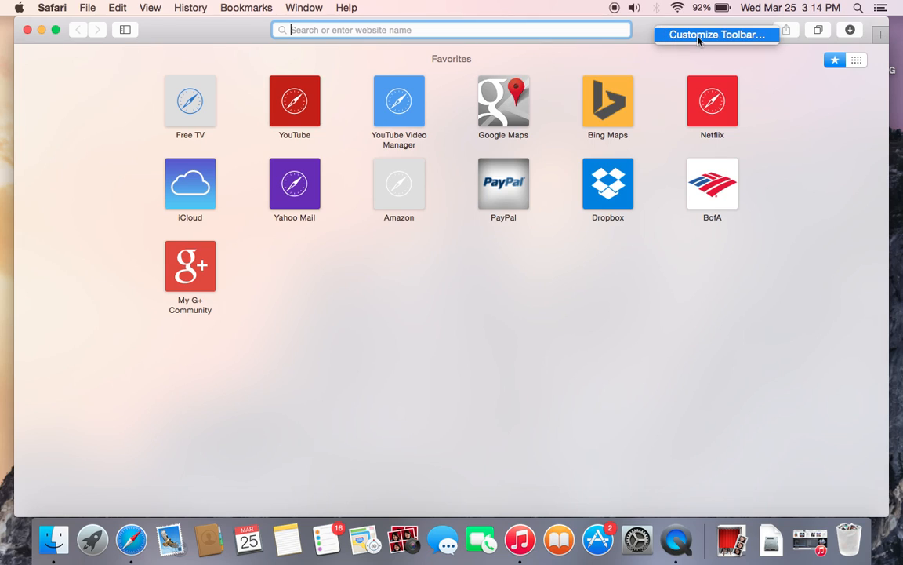
{"action": "mouse_move", "coordinate": [703, 40]}
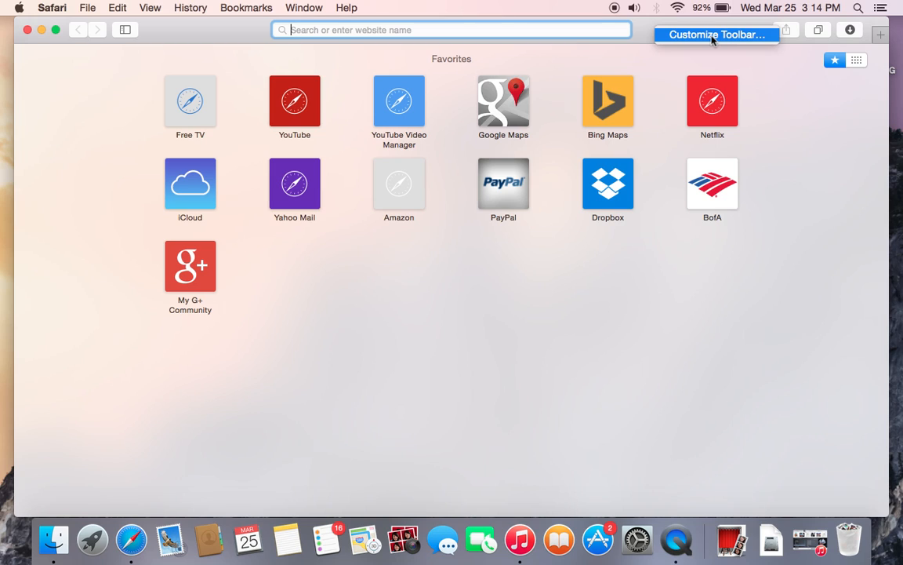
Step: Bring up Safari's Customize Toolbar sheet from the toolbar's context menu
{"action": "left_click", "coordinate": [713, 35]}
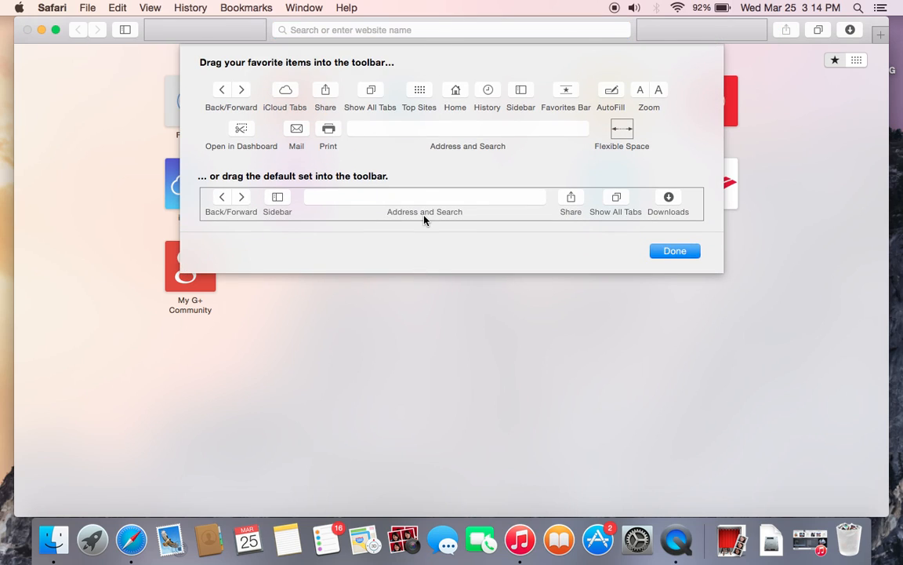
{"action": "mouse_move", "coordinate": [491, 182]}
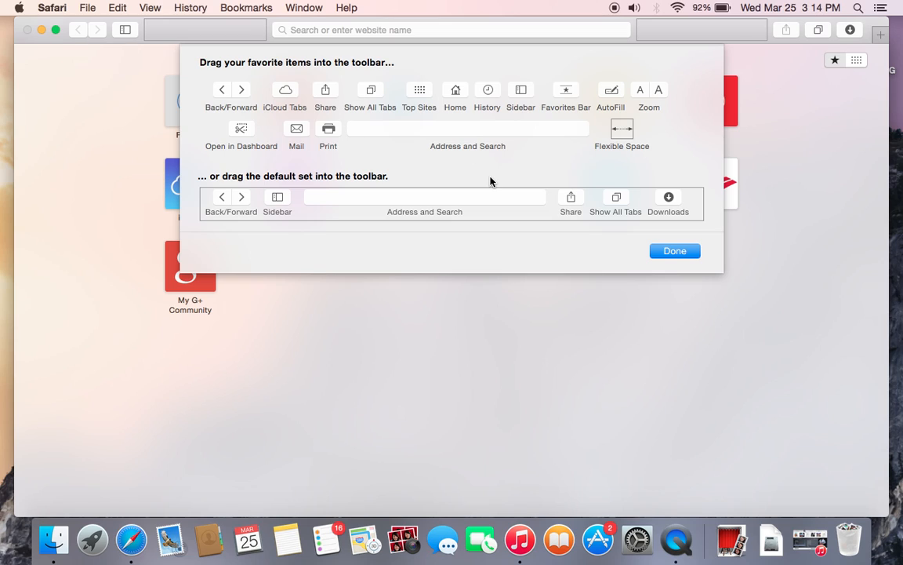
{"action": "mouse_move", "coordinate": [269, 40]}
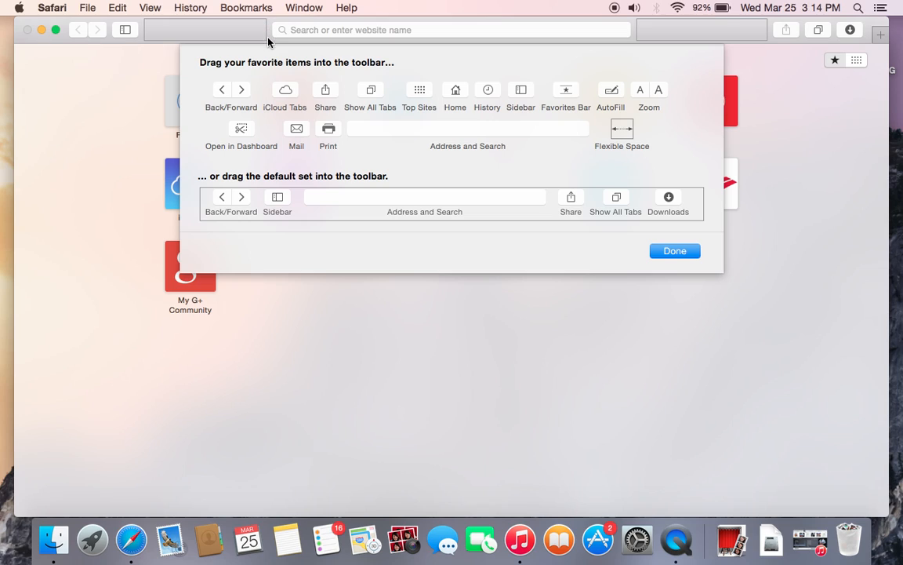
{"action": "mouse_move", "coordinate": [269, 35]}
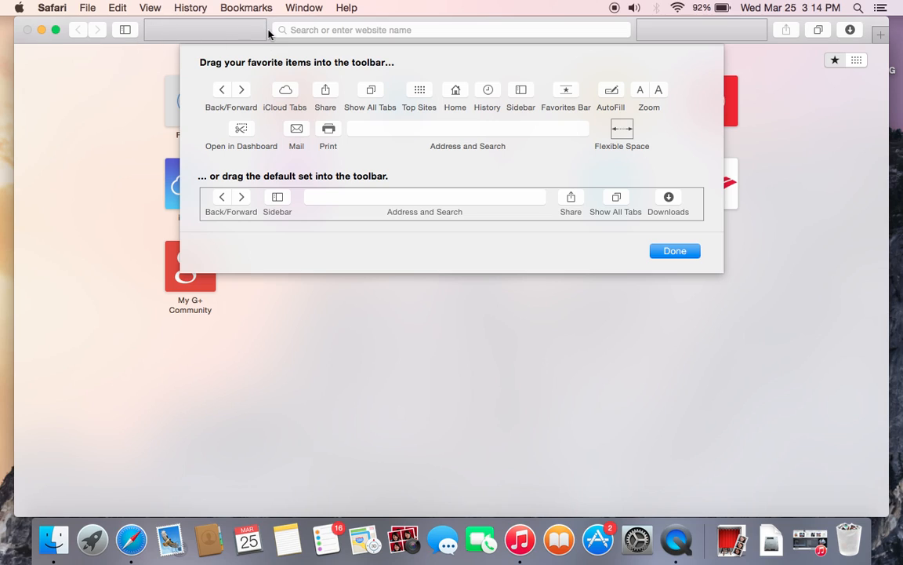
{"action": "mouse_move", "coordinate": [649, 102]}
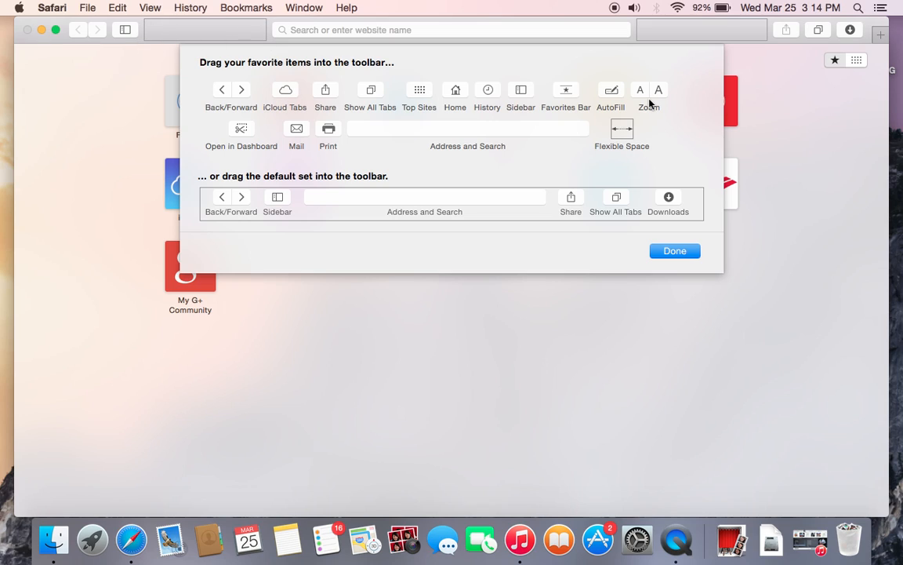
{"action": "mouse_move", "coordinate": [327, 135]}
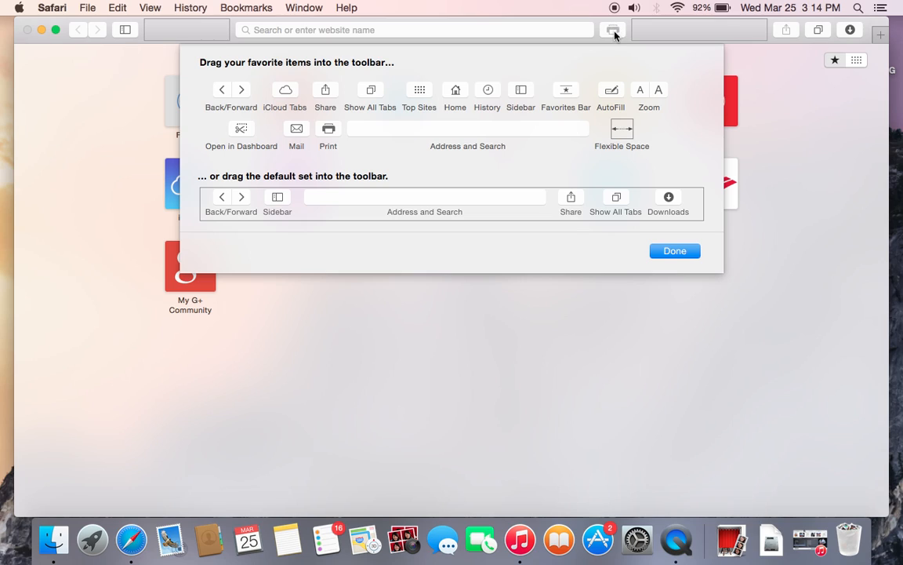
{"action": "mouse_move", "coordinate": [537, 165]}
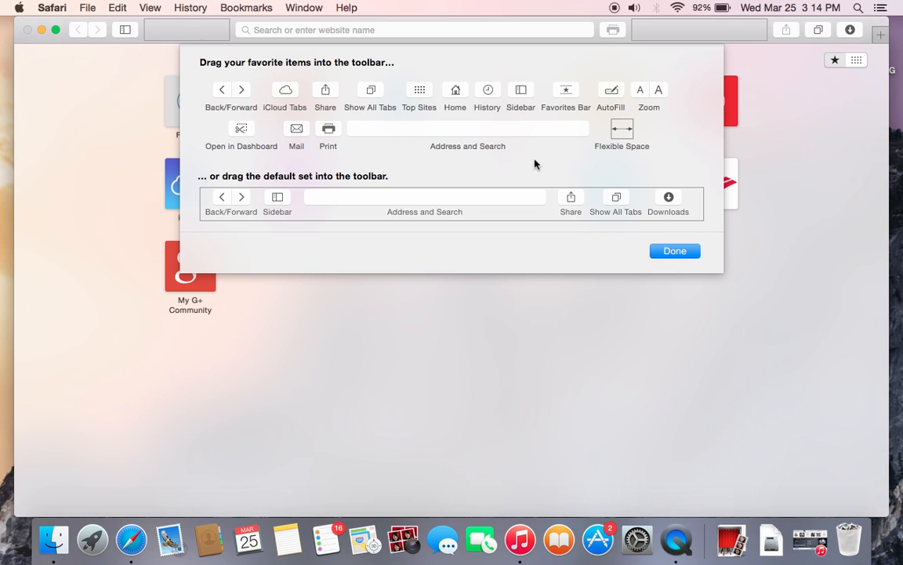
{"action": "mouse_move", "coordinate": [345, 107]}
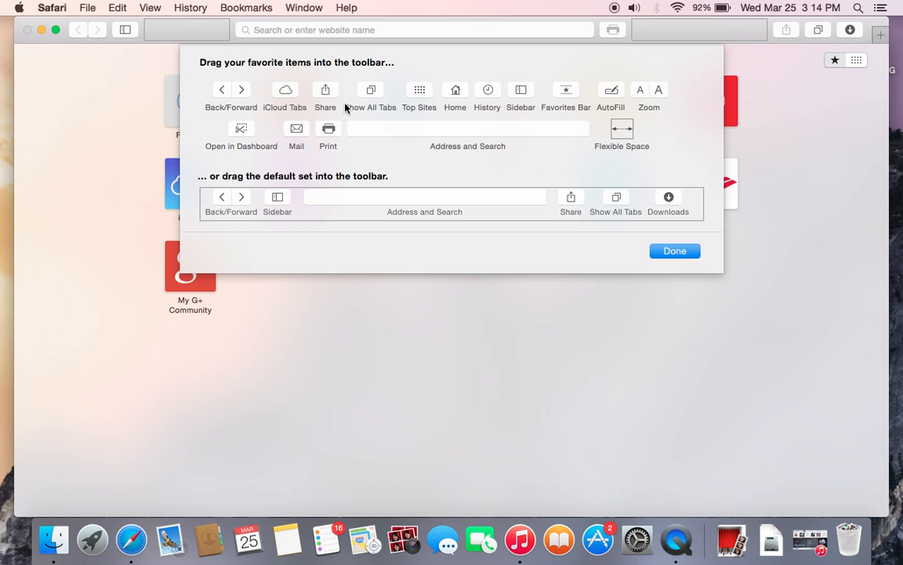
{"action": "mouse_move", "coordinate": [461, 94]}
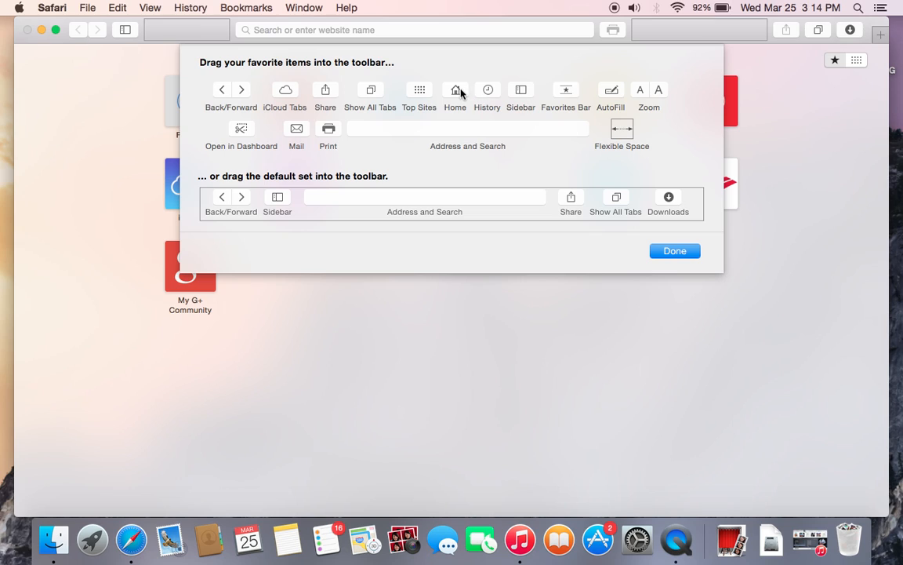
{"action": "mouse_move", "coordinate": [441, 94]}
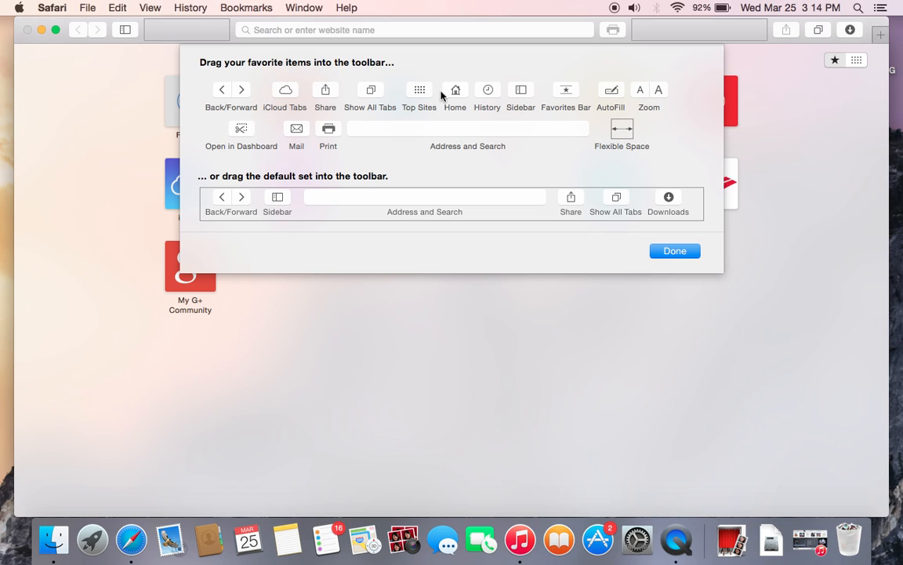
Step: Place Top Sites in the toolbar beside the address field, alongside the added Print button
{"action": "left_click_drag", "start_coordinate": [420, 89], "coordinate": [241, 31]}
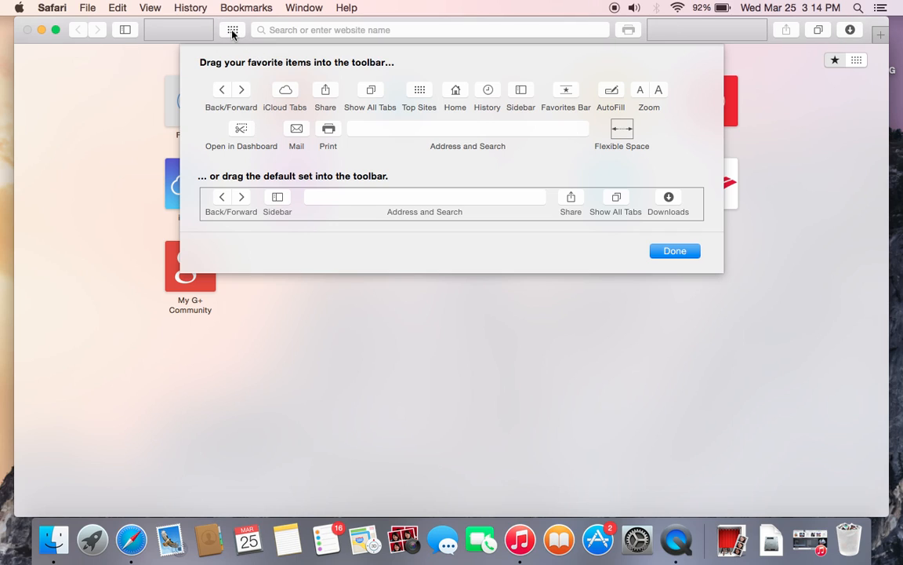
{"action": "mouse_move", "coordinate": [348, 169]}
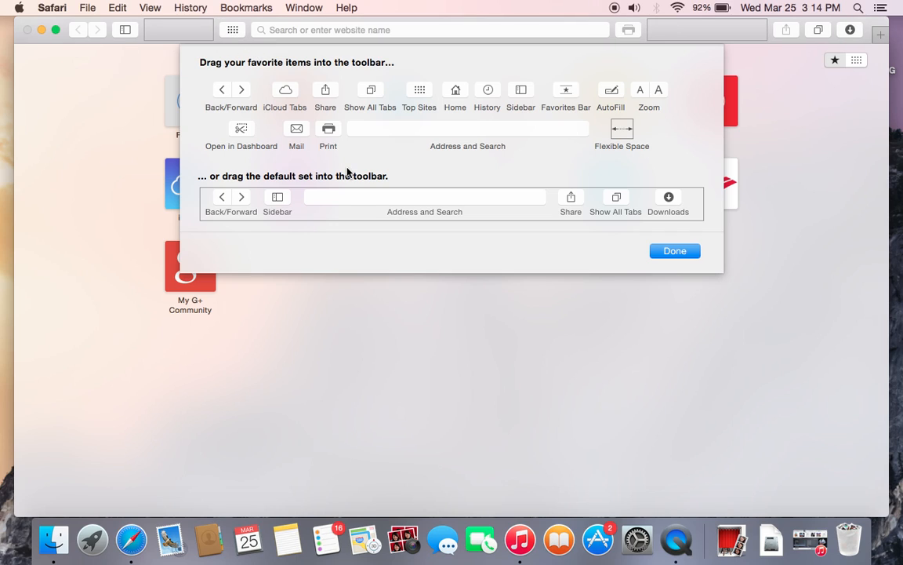
{"action": "mouse_move", "coordinate": [661, 75]}
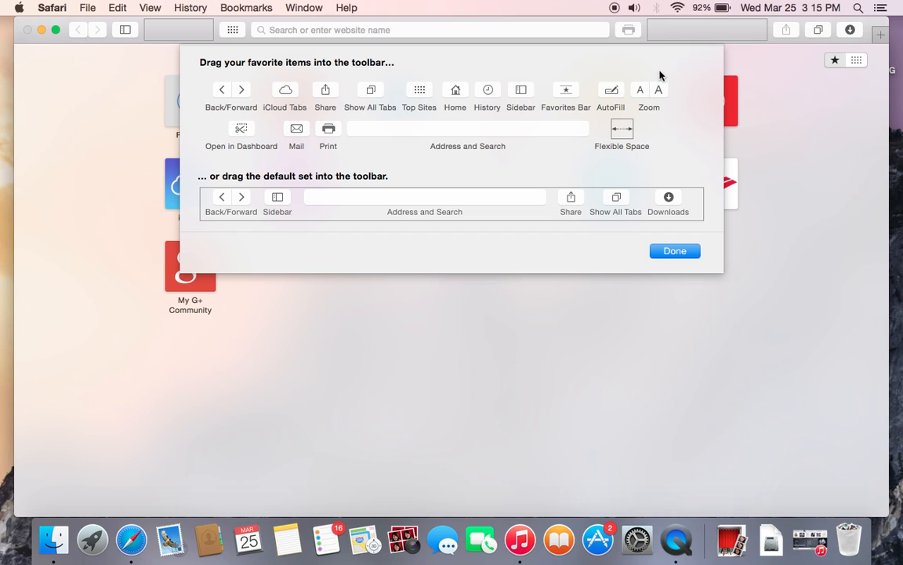
{"action": "mouse_move", "coordinate": [634, 35]}
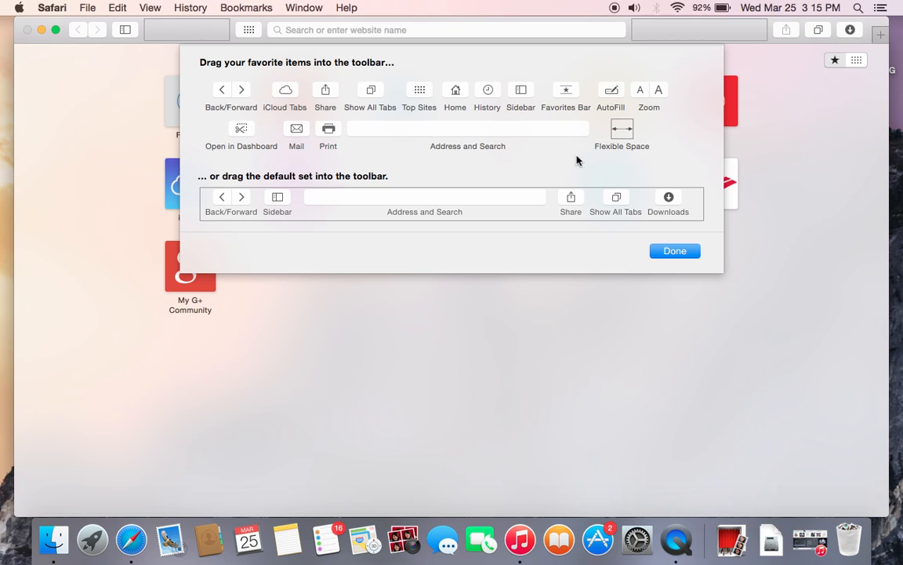
{"action": "mouse_move", "coordinate": [568, 160]}
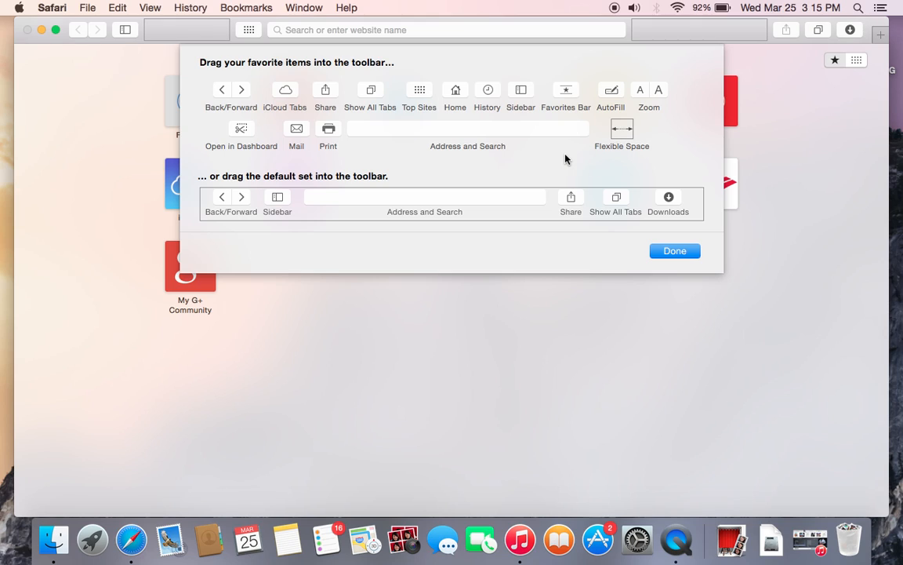
{"action": "mouse_move", "coordinate": [602, 157]}
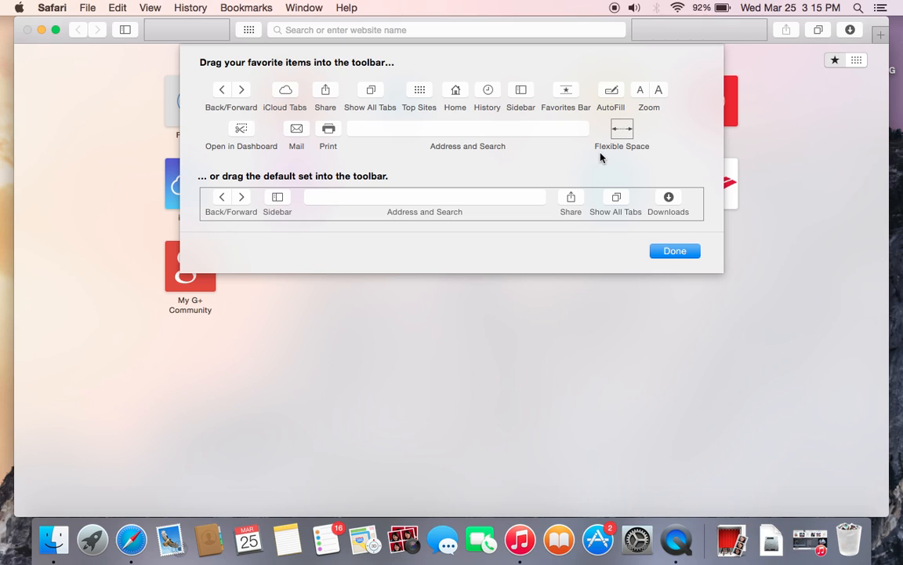
{"action": "mouse_move", "coordinate": [429, 201]}
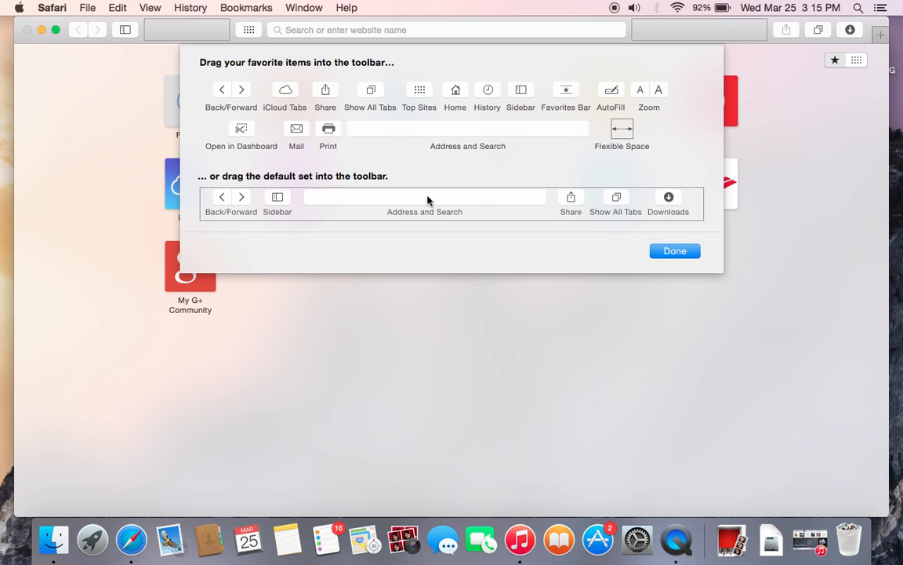
{"action": "mouse_move", "coordinate": [599, 206]}
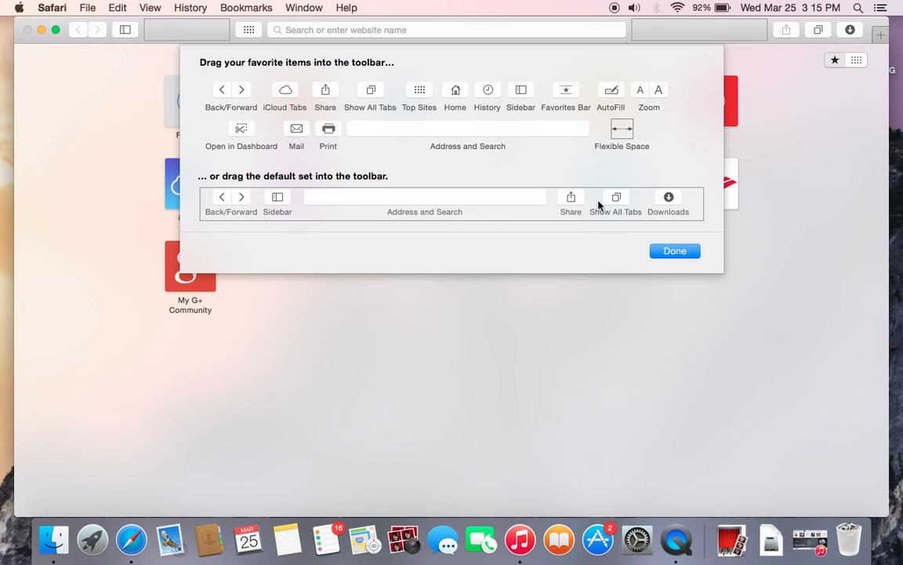
{"action": "mouse_move", "coordinate": [261, 185]}
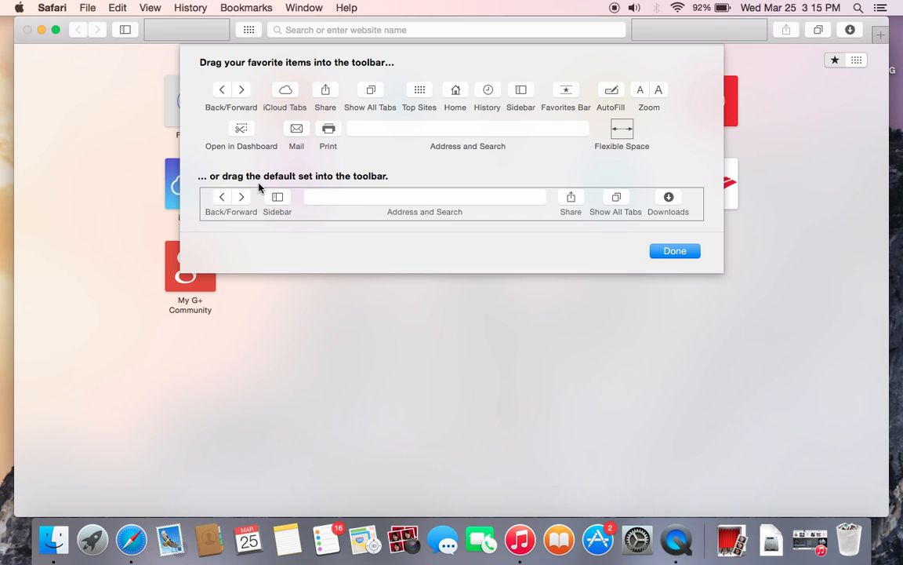
{"action": "mouse_move", "coordinate": [474, 220]}
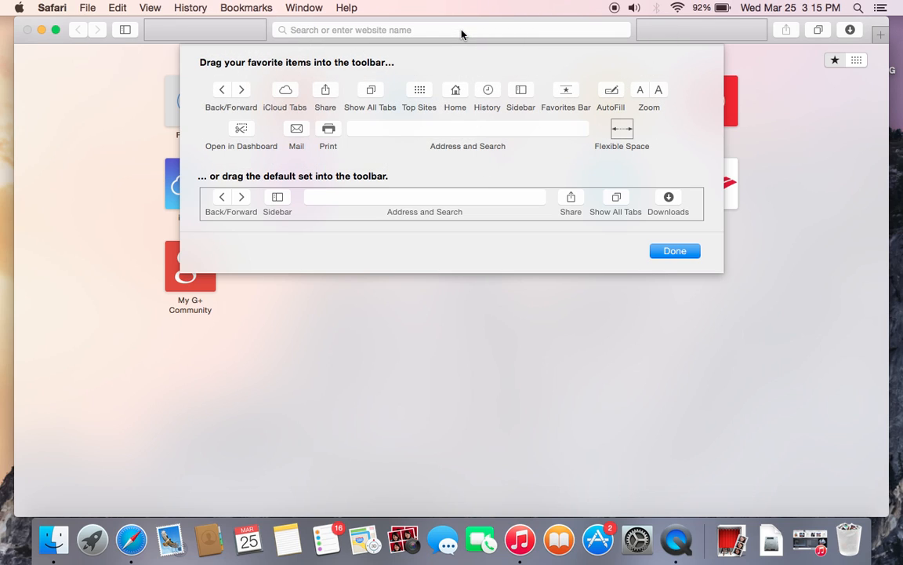
{"action": "mouse_move", "coordinate": [473, 97]}
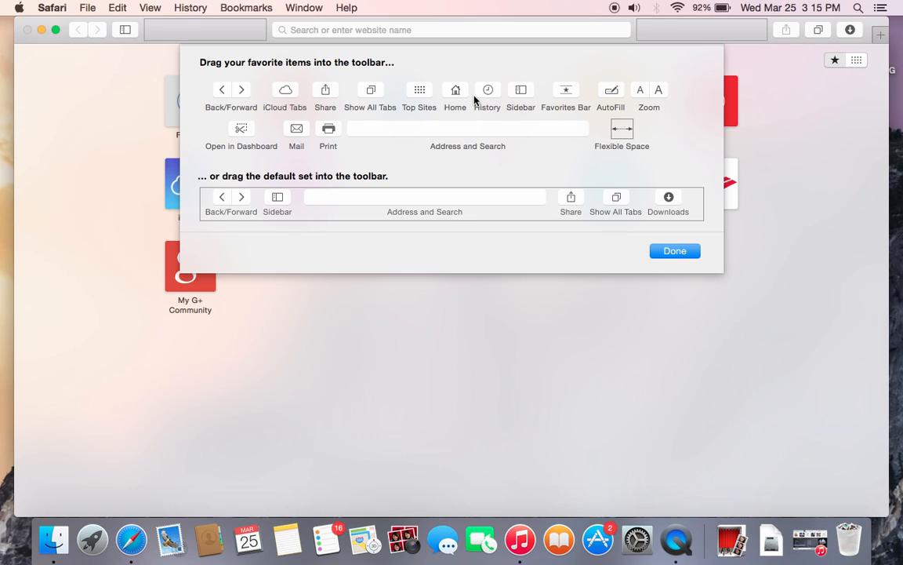
{"action": "mouse_move", "coordinate": [550, 175]}
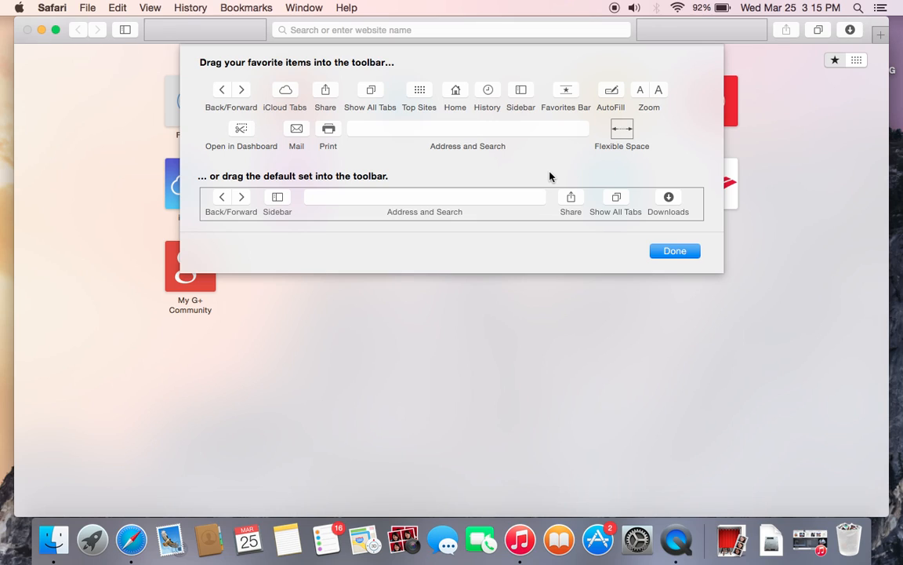
{"action": "mouse_move", "coordinate": [631, 138]}
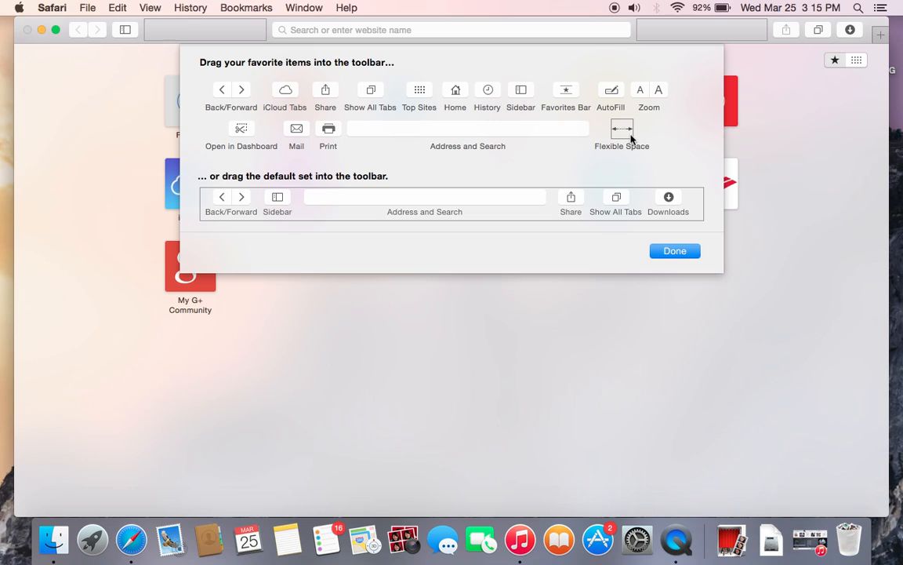
{"action": "mouse_move", "coordinate": [622, 137]}
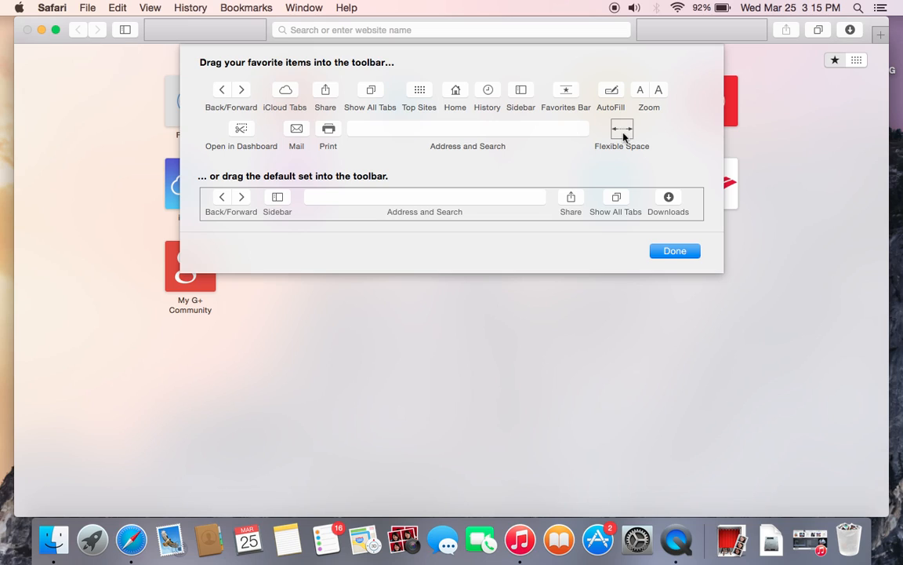
{"action": "mouse_move", "coordinate": [662, 53]}
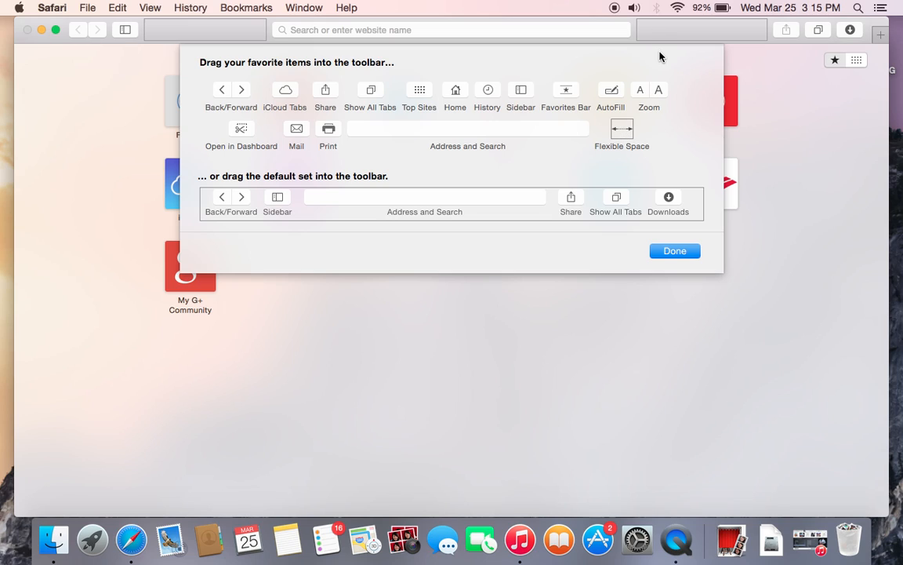
{"action": "mouse_move", "coordinate": [652, 111]}
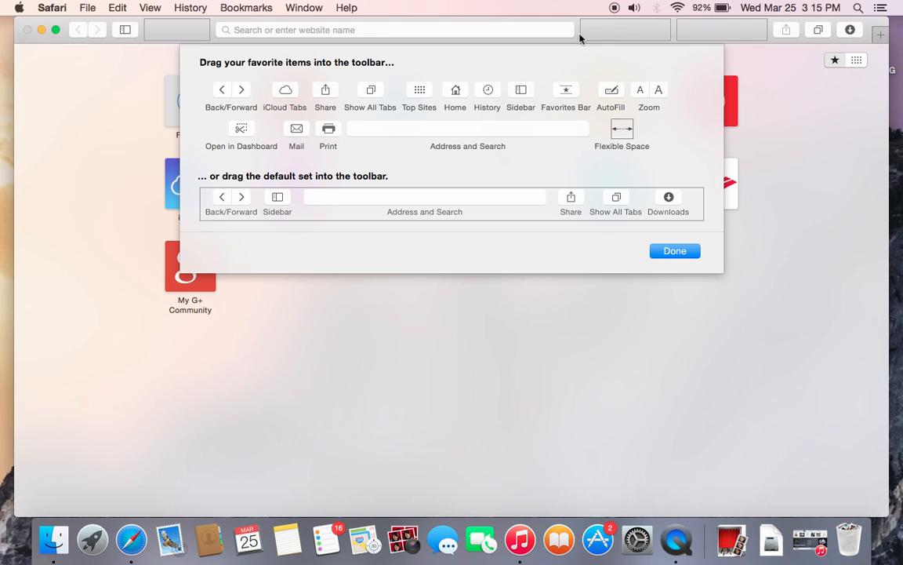
{"action": "mouse_move", "coordinate": [695, 38]}
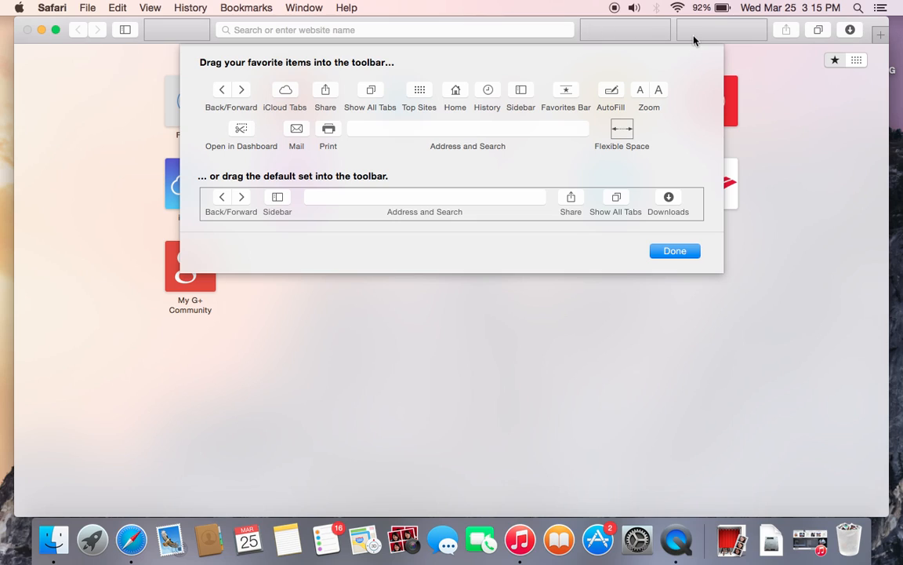
{"action": "mouse_move", "coordinate": [523, 34]}
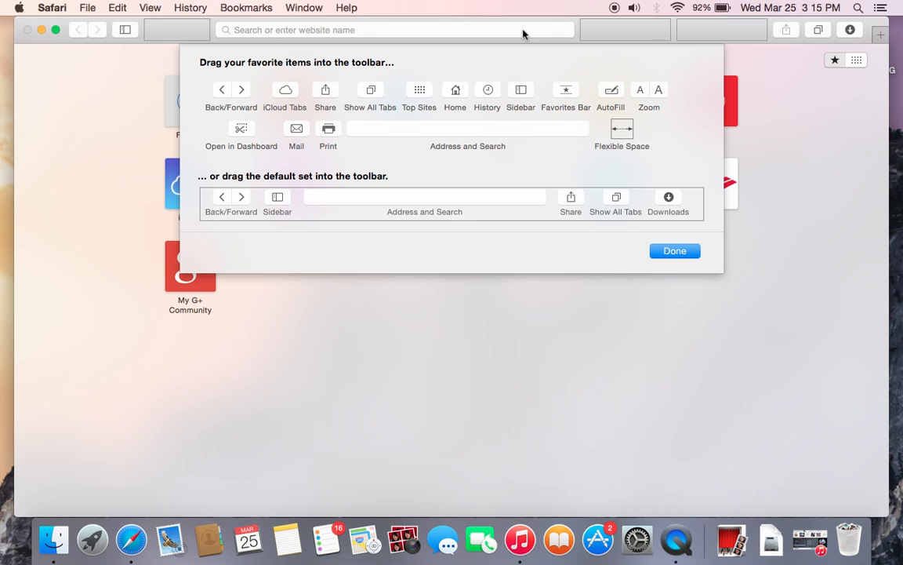
{"action": "mouse_move", "coordinate": [768, 49]}
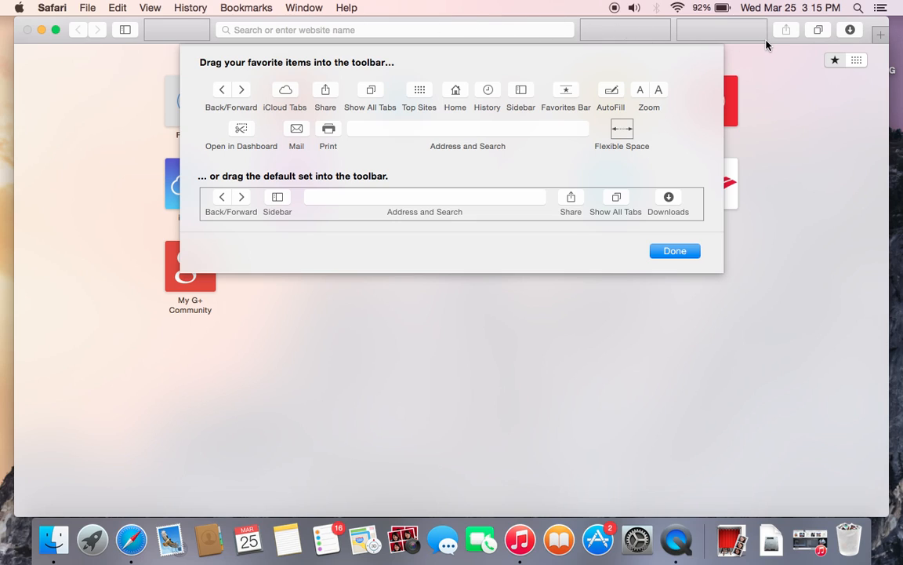
{"action": "mouse_move", "coordinate": [645, 47]}
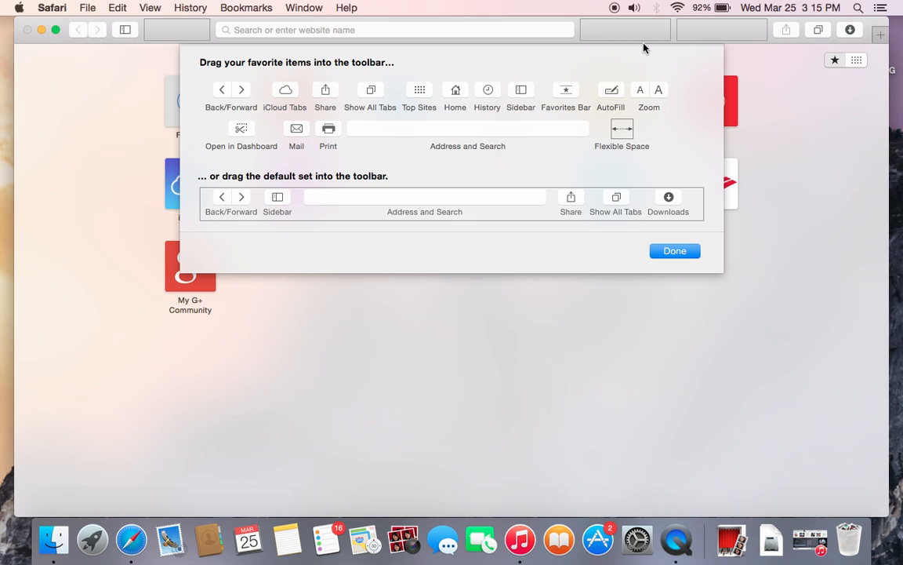
{"action": "mouse_move", "coordinate": [635, 39]}
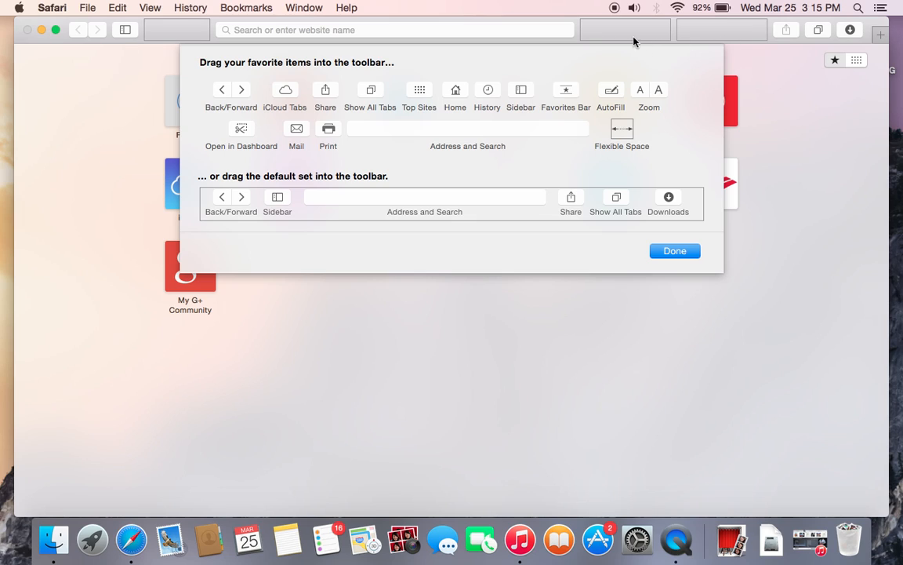
{"action": "mouse_move", "coordinate": [709, 38]}
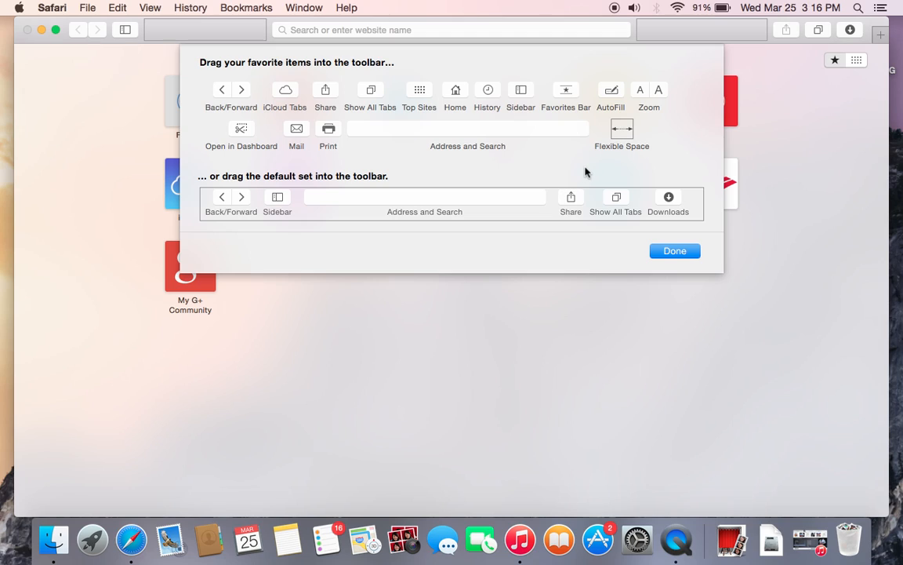
{"action": "mouse_move", "coordinate": [438, 187]}
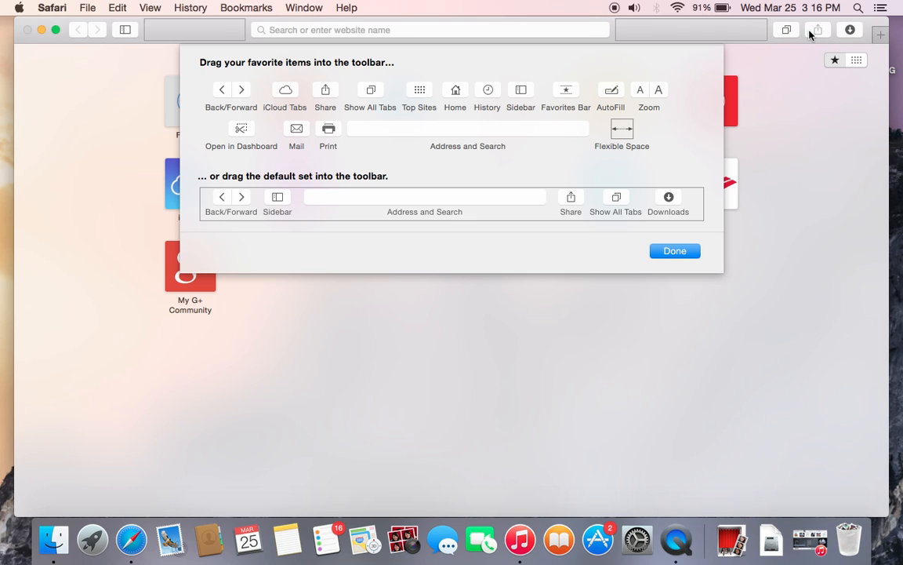
{"action": "mouse_move", "coordinate": [817, 35]}
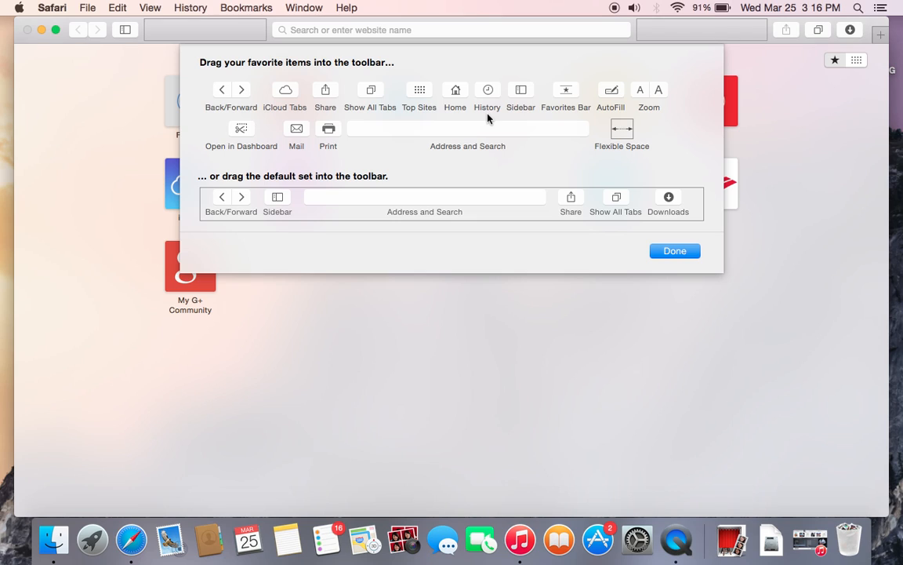
{"action": "mouse_move", "coordinate": [477, 119]}
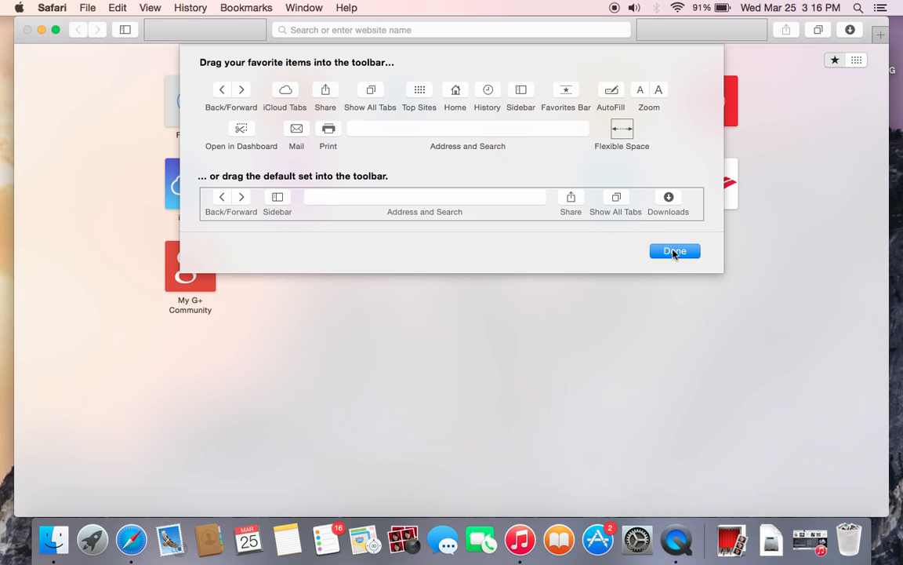
Step: Confirm with Done, closing the sheet with the default Safari toolbar restored
{"action": "left_click", "coordinate": [674, 251]}
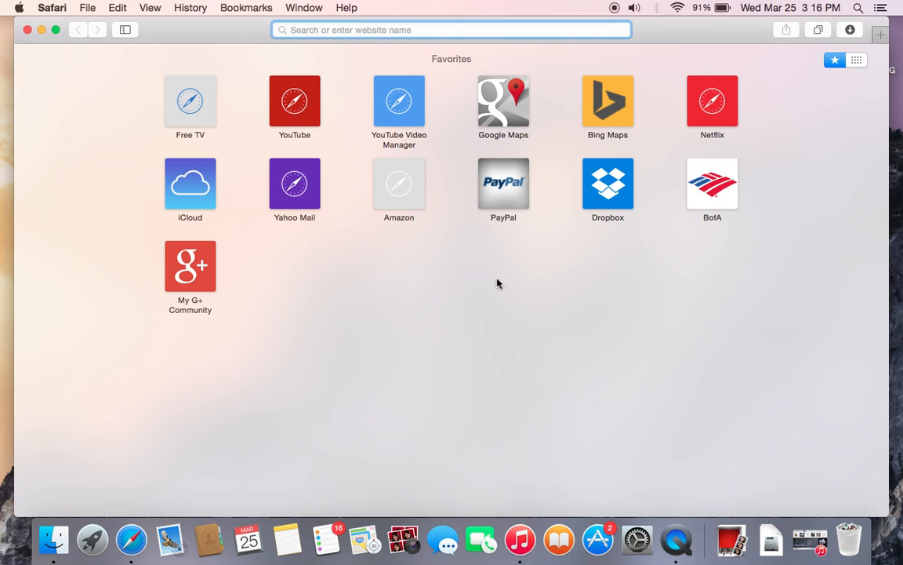
{"action": "mouse_move", "coordinate": [132, 31]}
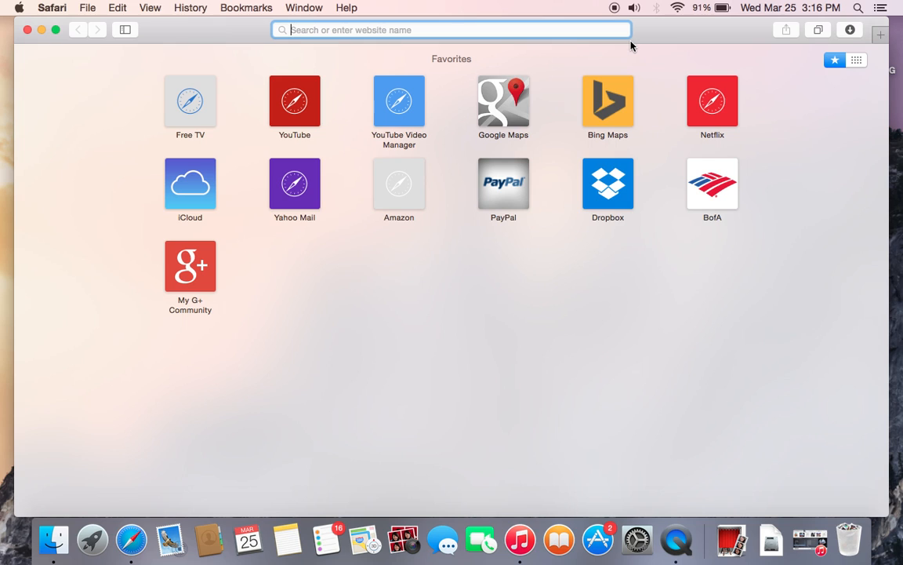
{"action": "mouse_move", "coordinate": [820, 33]}
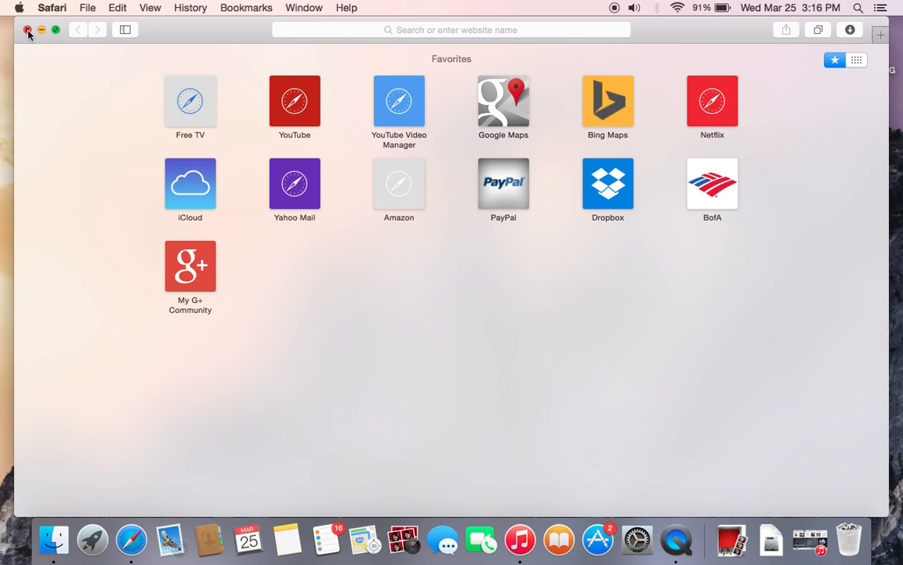
Step: Close the Safari window and bring up a Finder window on All My Files
{"action": "left_click", "coordinate": [25, 29]}
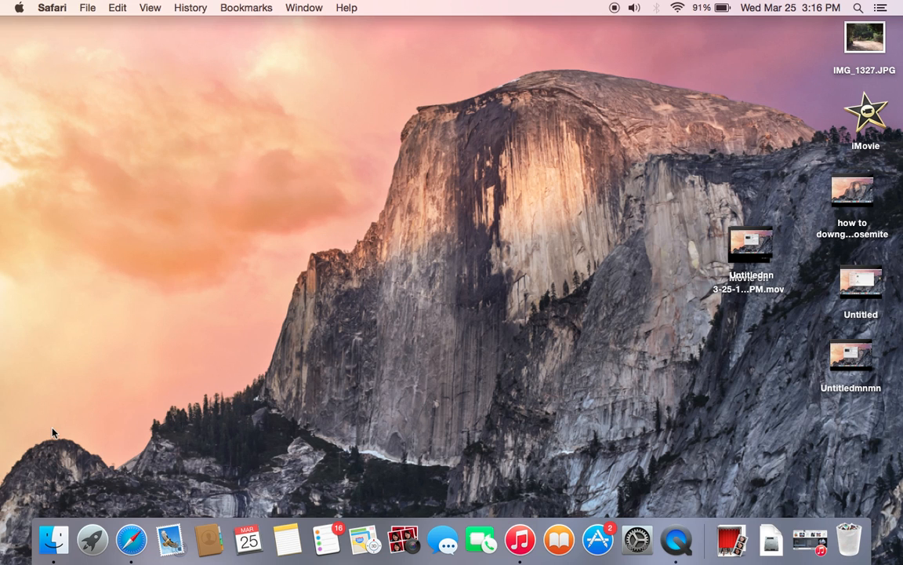
{"action": "mouse_move", "coordinate": [53, 555]}
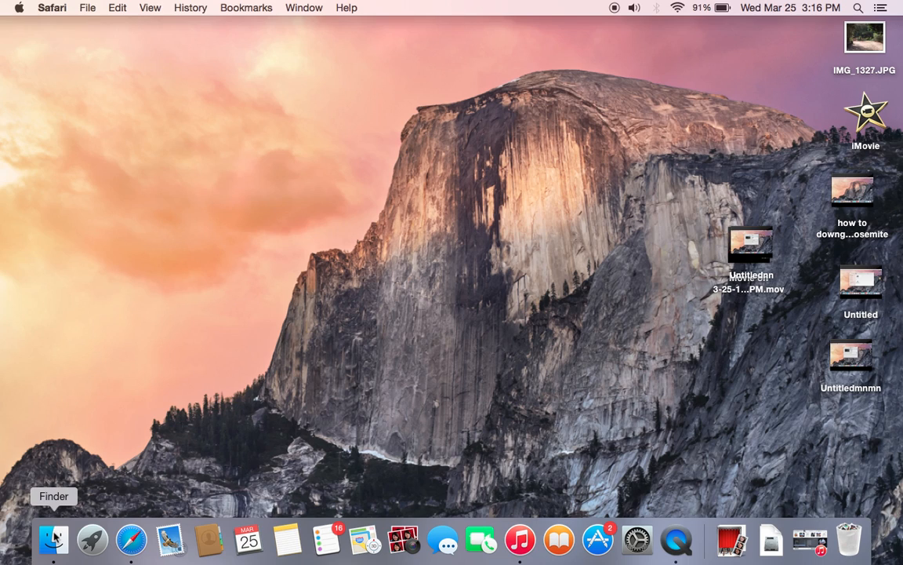
{"action": "left_click", "coordinate": [53, 539]}
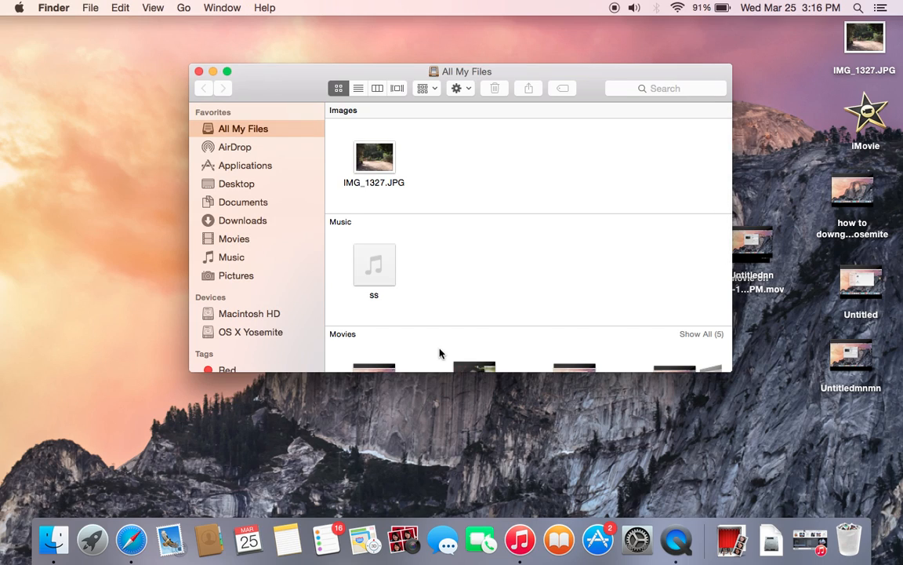
{"action": "mouse_move", "coordinate": [559, 151]}
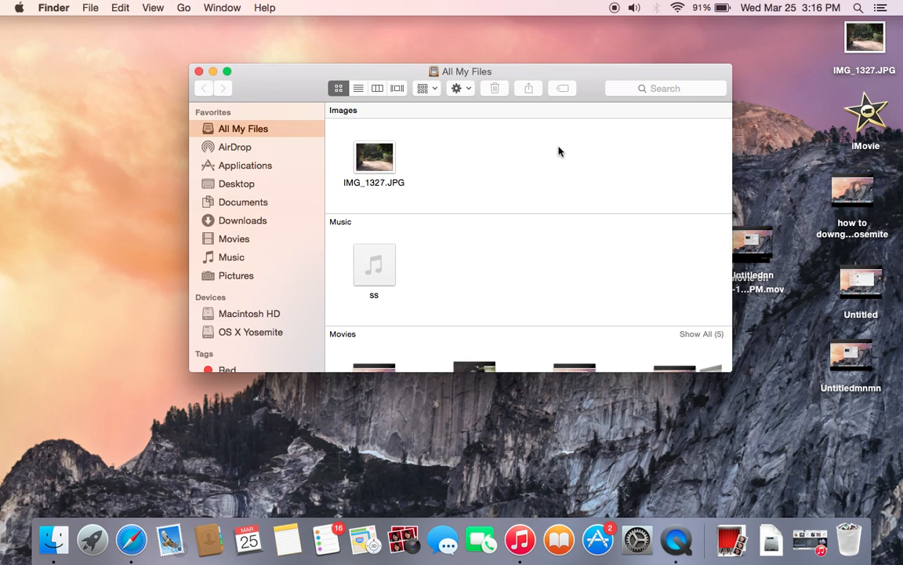
{"action": "mouse_move", "coordinate": [590, 83]}
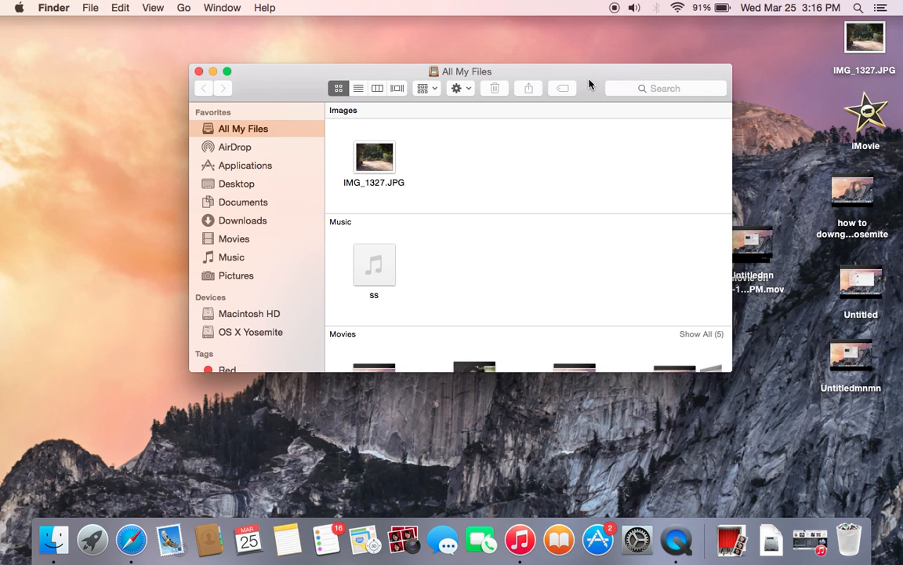
Step: Bring up Finder's Customize Toolbar sheet from the toolbar's context menu
{"action": "right_click", "coordinate": [589, 82]}
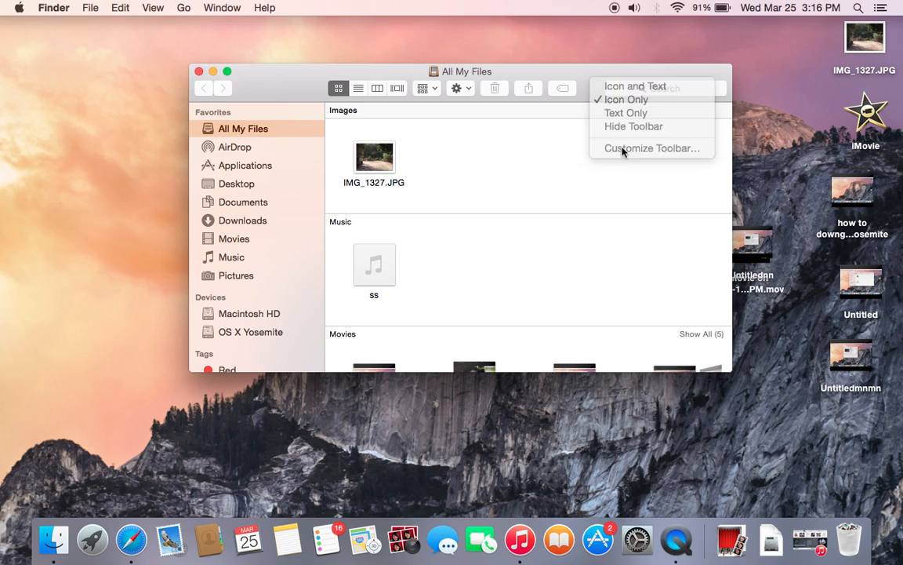
{"action": "left_click", "coordinate": [653, 147]}
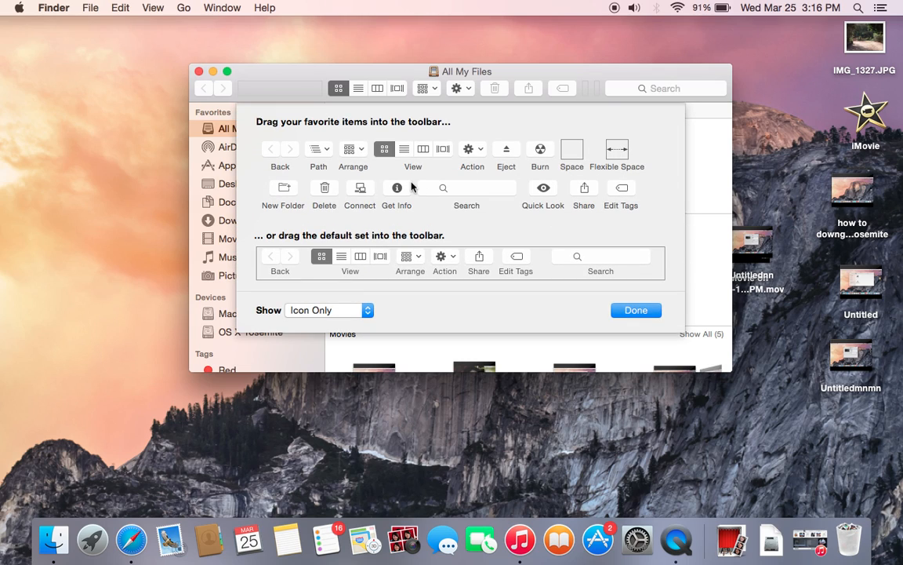
{"action": "mouse_move", "coordinate": [382, 110]}
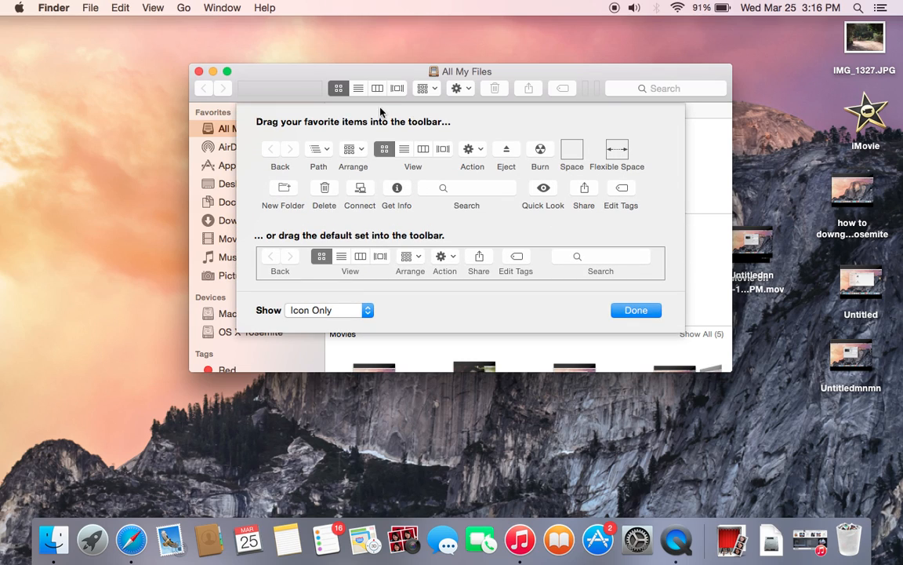
{"action": "mouse_move", "coordinate": [565, 251]}
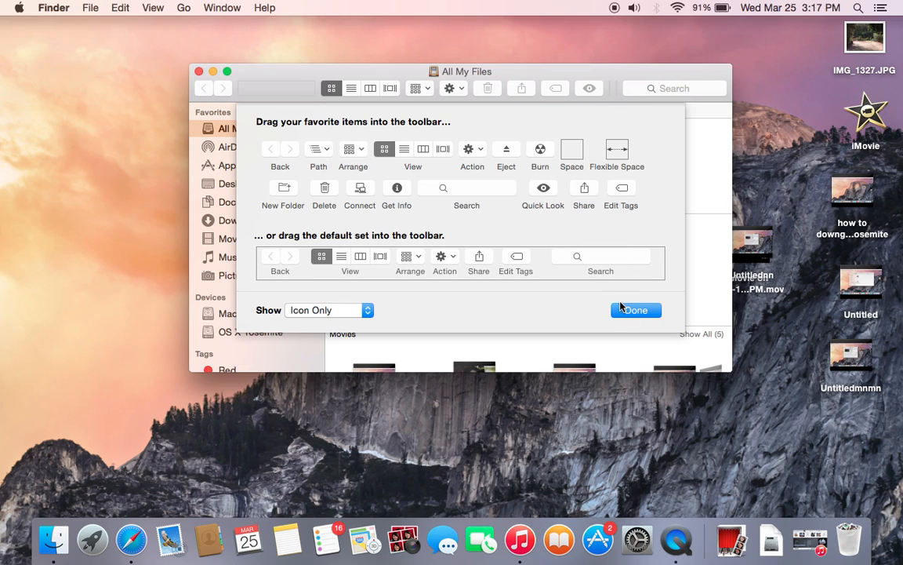
Step: Confirm with Done, keeping Quick Look in the Finder toolbar
{"action": "left_click", "coordinate": [637, 311]}
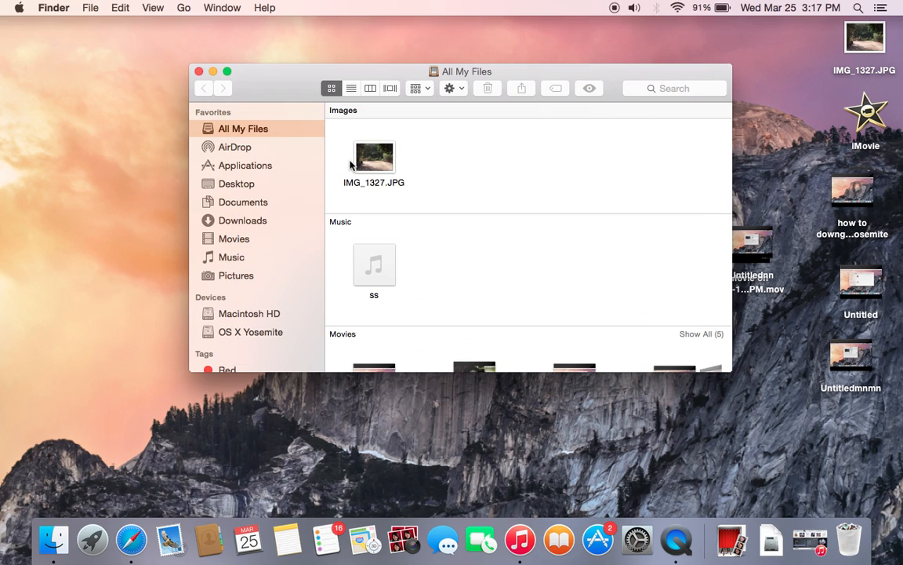
{"action": "left_click", "coordinate": [374, 157]}
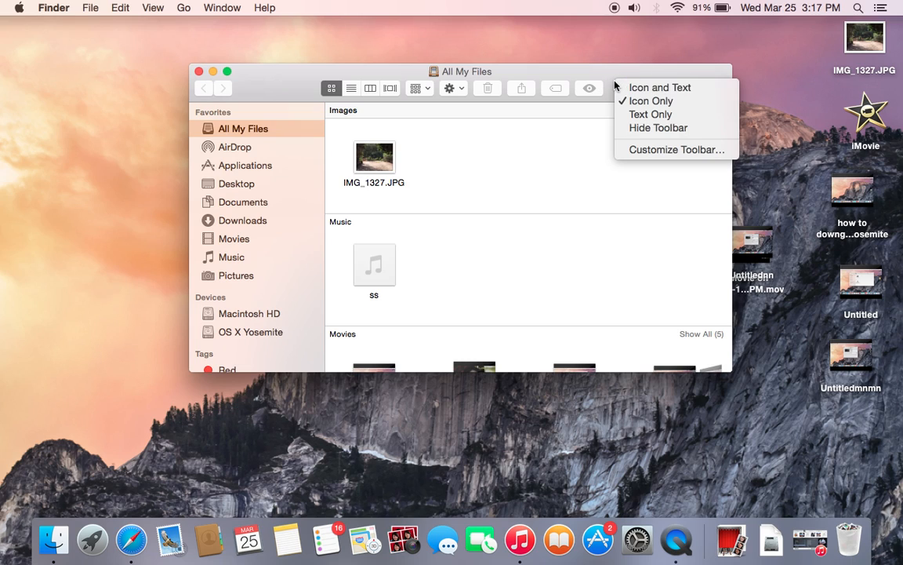
Step: Reopen Finder's Customize Toolbar sheet to restore the default item set
{"action": "left_click", "coordinate": [676, 149]}
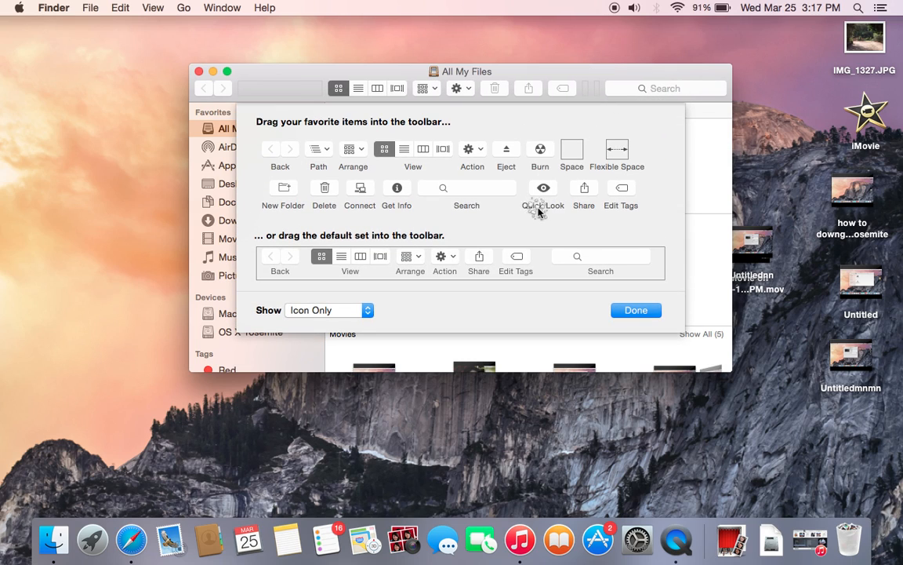
{"action": "mouse_move", "coordinate": [477, 269]}
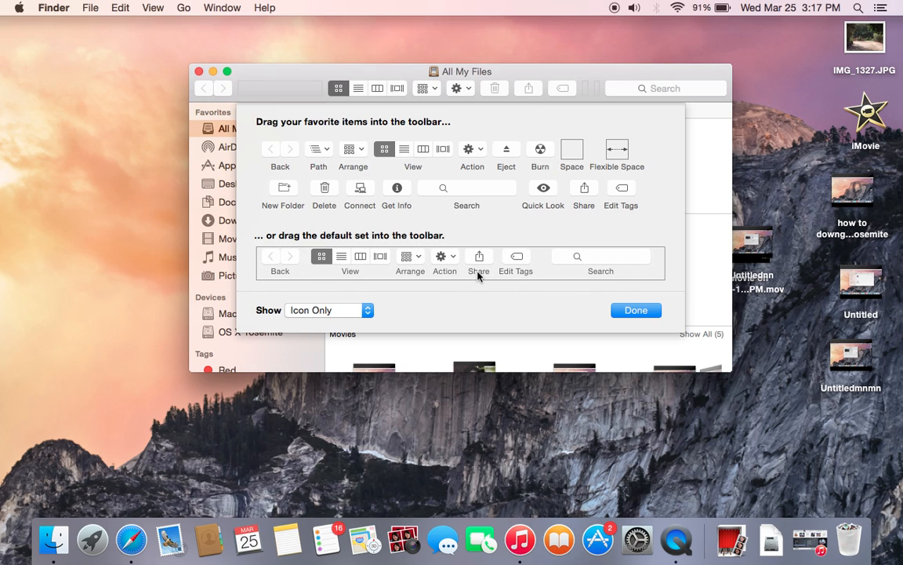
{"action": "mouse_move", "coordinate": [637, 311]}
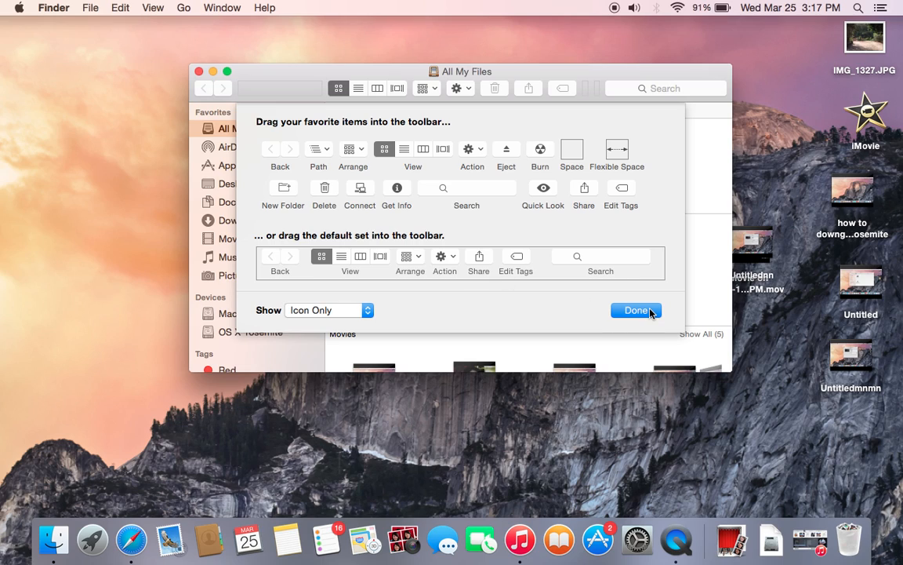
Step: Confirm with Done, leaving the Finder toolbar at its default set without Quick Look
{"action": "left_click", "coordinate": [637, 310]}
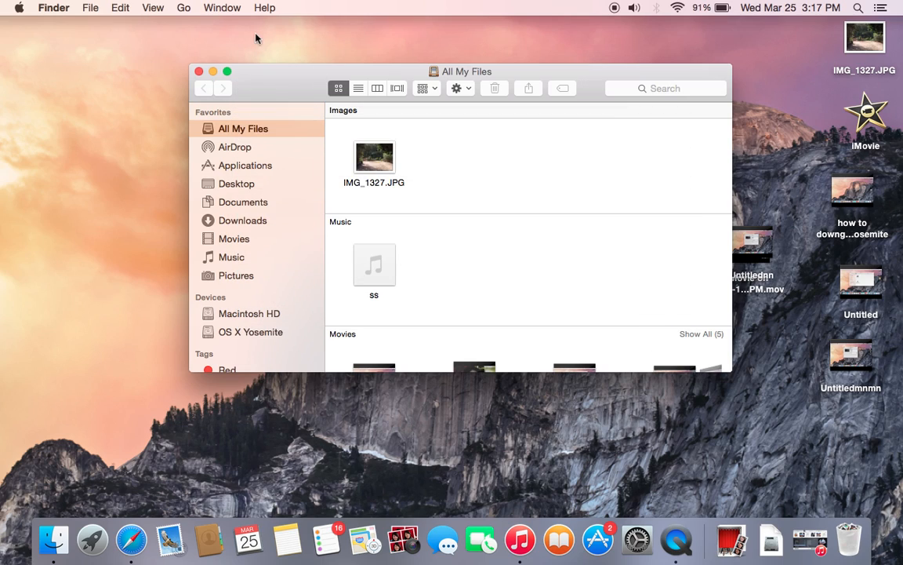
{"action": "mouse_move", "coordinate": [499, 223]}
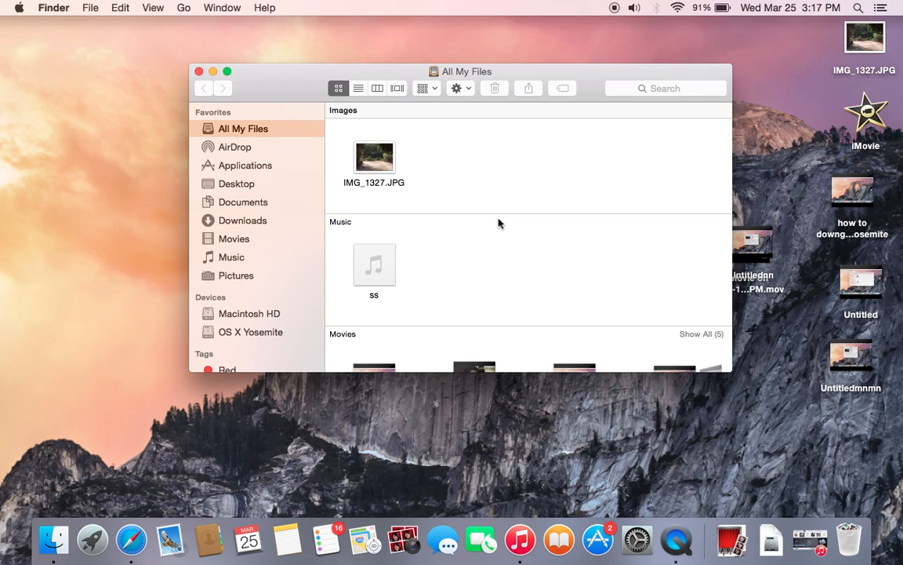
{"action": "mouse_move", "coordinate": [564, 116]}
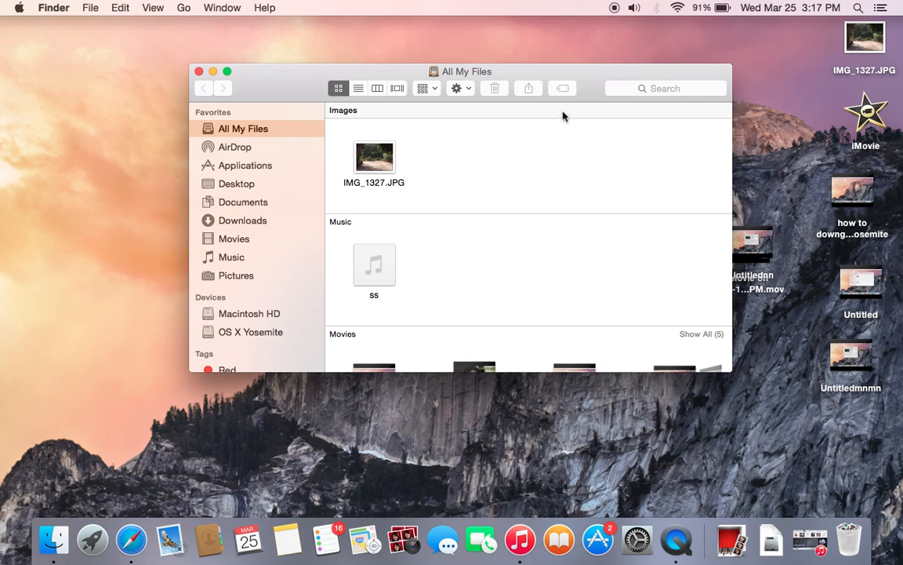
{"action": "mouse_move", "coordinate": [637, 88]}
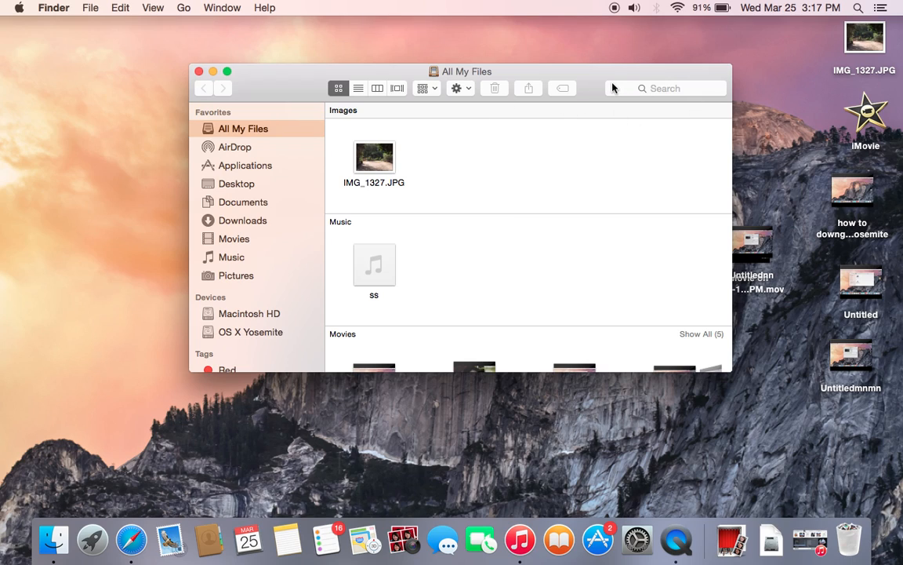
{"action": "mouse_move", "coordinate": [608, 81]}
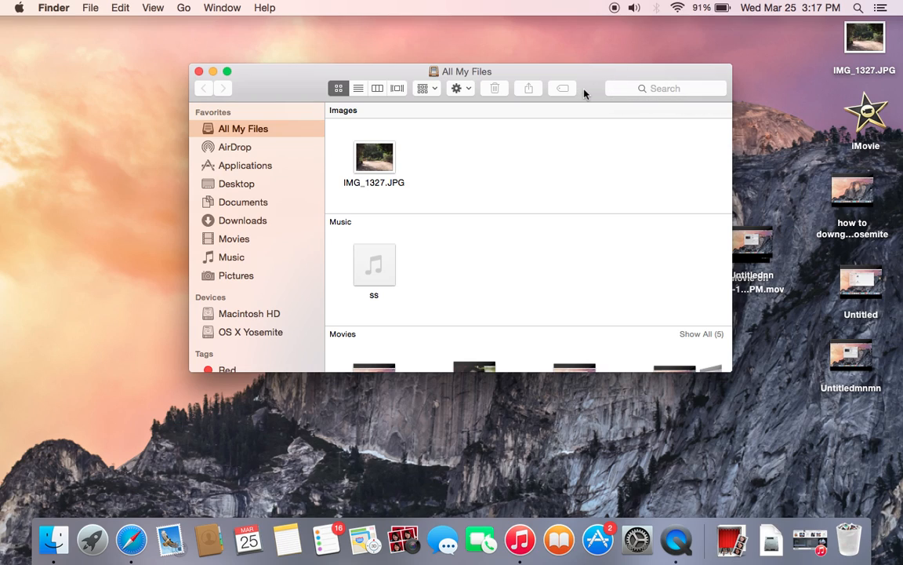
{"action": "mouse_move", "coordinate": [590, 93]}
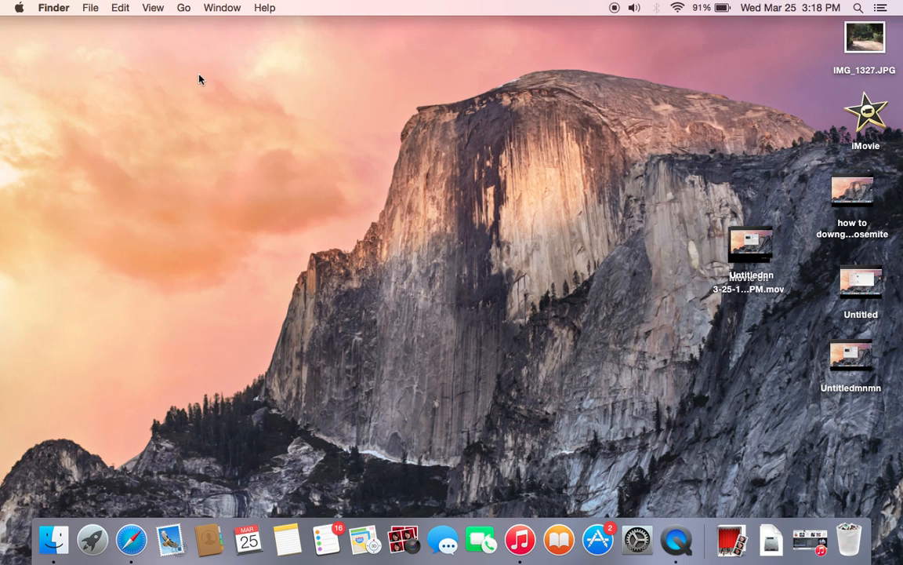
{"action": "mouse_move", "coordinate": [566, 471]}
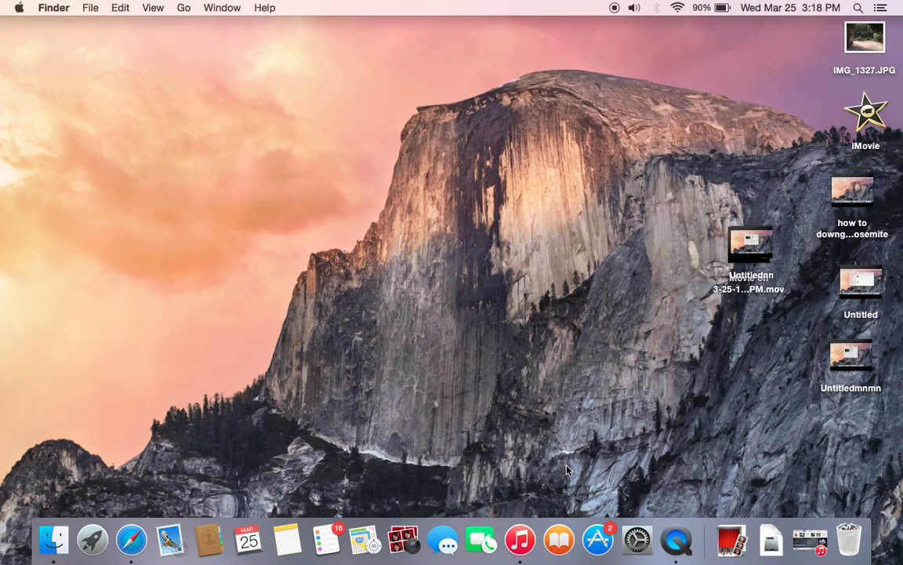